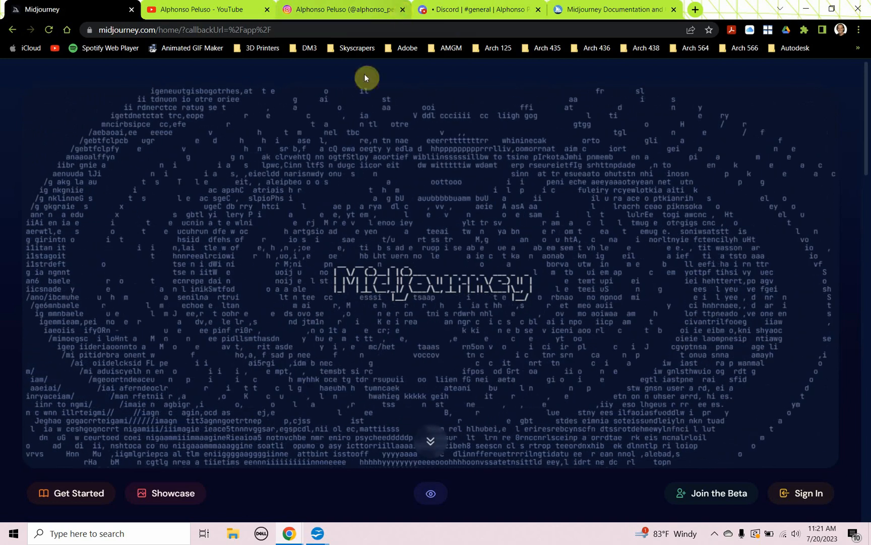
Subscribe to the Alphonso Peluso YouTube channel with notifications set to All.
{"action": "left_click", "coordinate": [206, 9]}
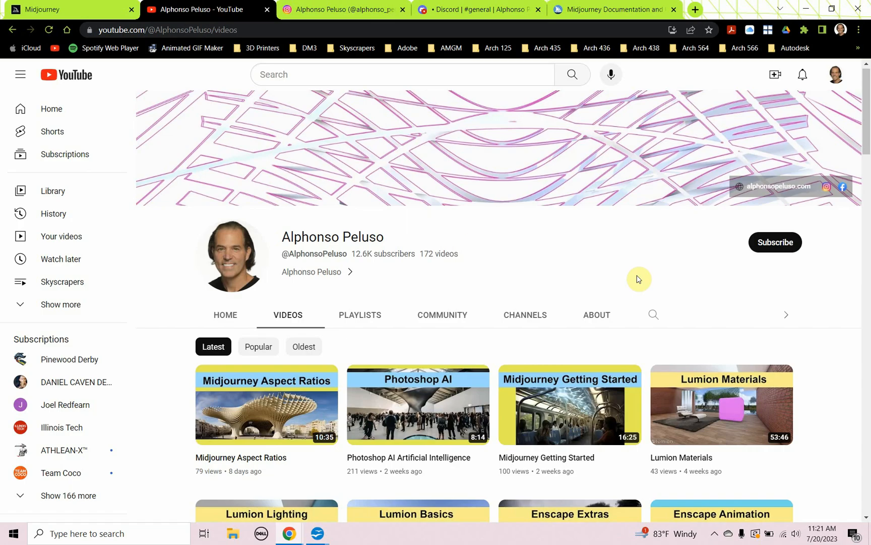
{"action": "mouse_move", "coordinate": [748, 284]}
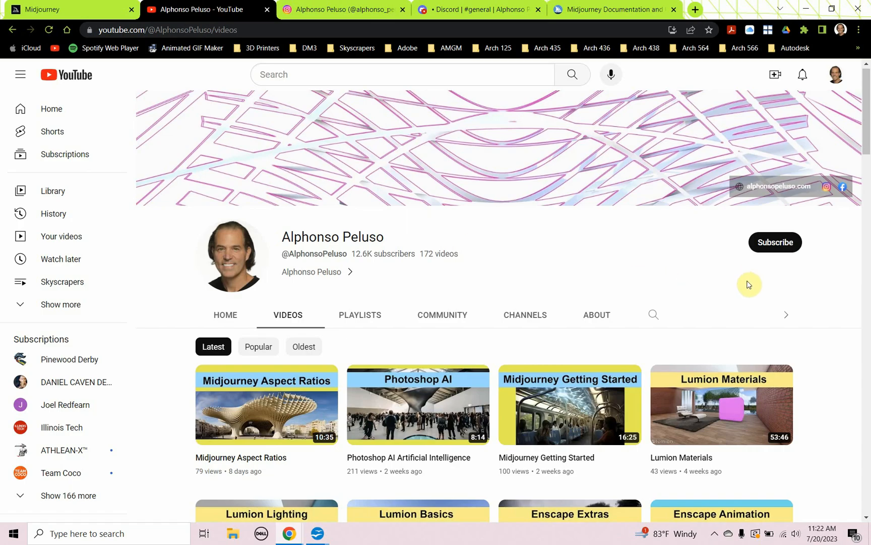
{"action": "left_click", "coordinate": [775, 243]}
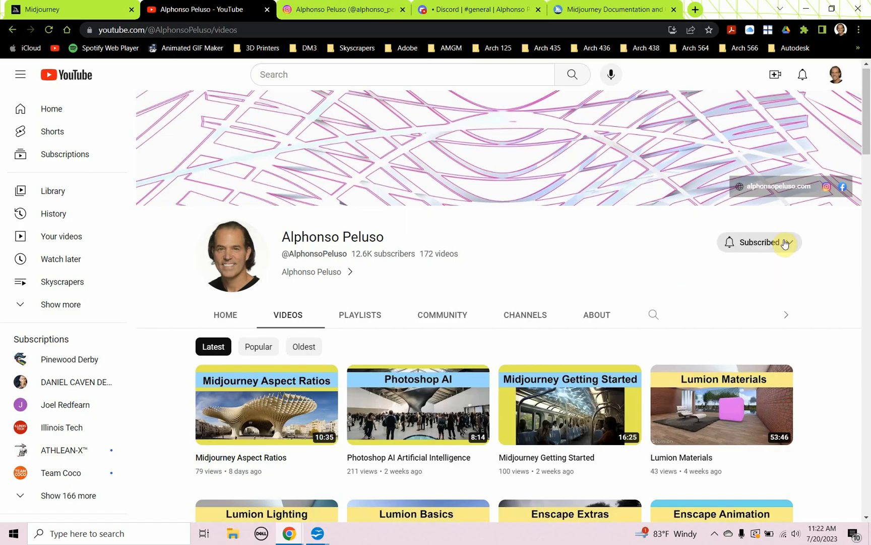
{"action": "left_click", "coordinate": [759, 242]}
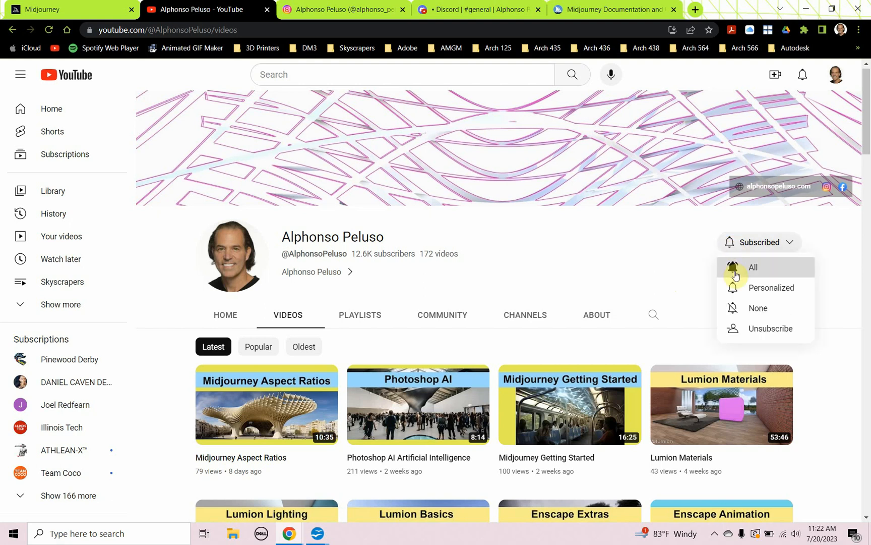
{"action": "left_click", "coordinate": [753, 267]}
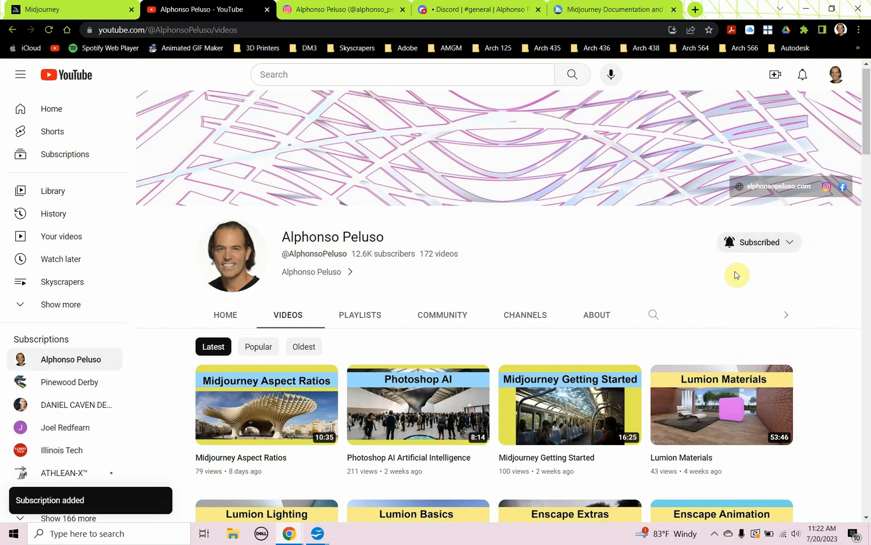
{"action": "scroll", "scroll_direction": "down", "scroll_amount": 3}
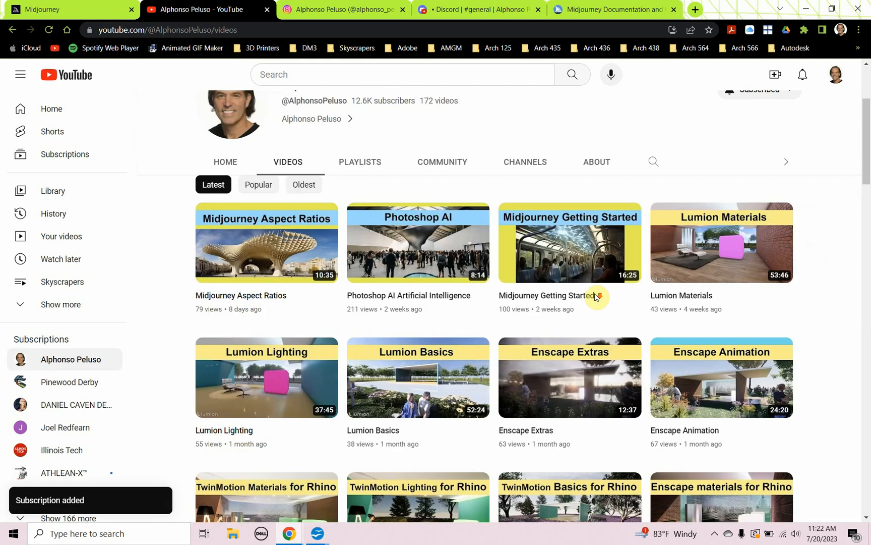
{"action": "scroll", "scroll_direction": "down", "scroll_amount": 3}
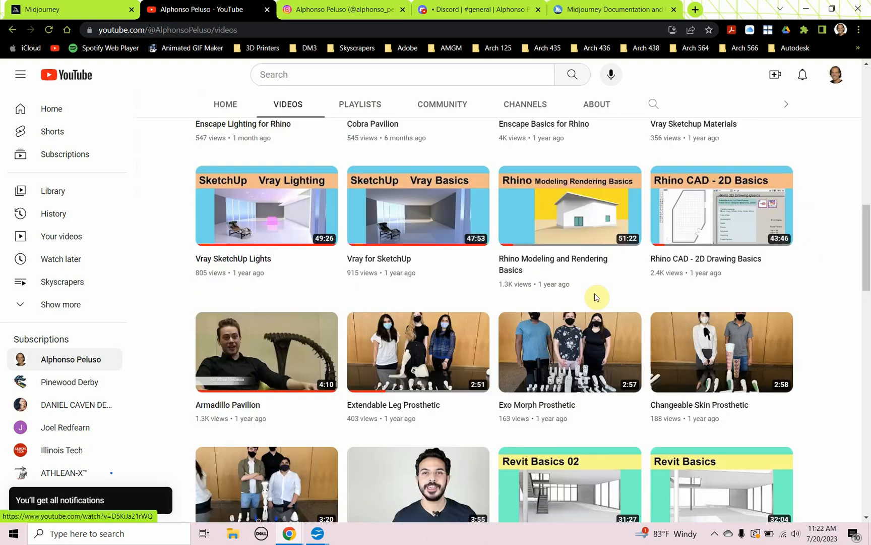
{"action": "scroll", "scroll_direction": "up", "scroll_amount": 3}
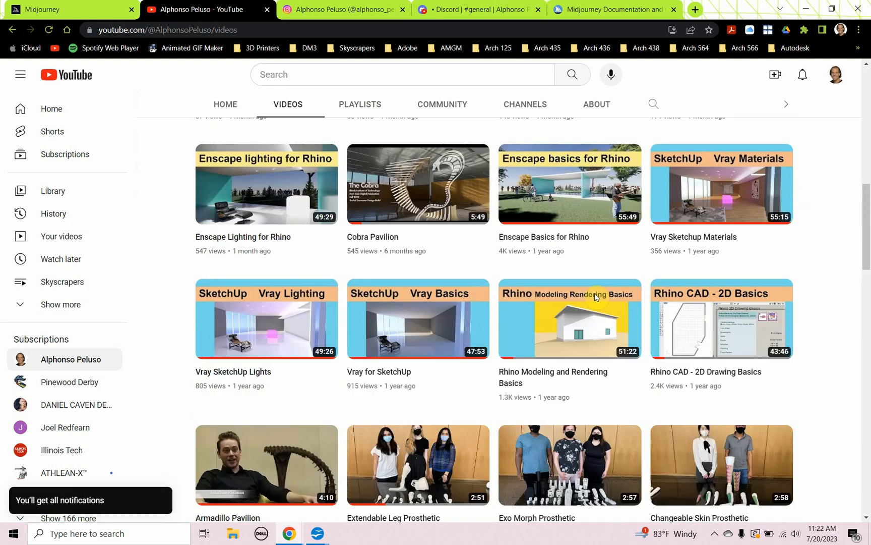
{"action": "scroll", "scroll_direction": "up", "scroll_amount": 3}
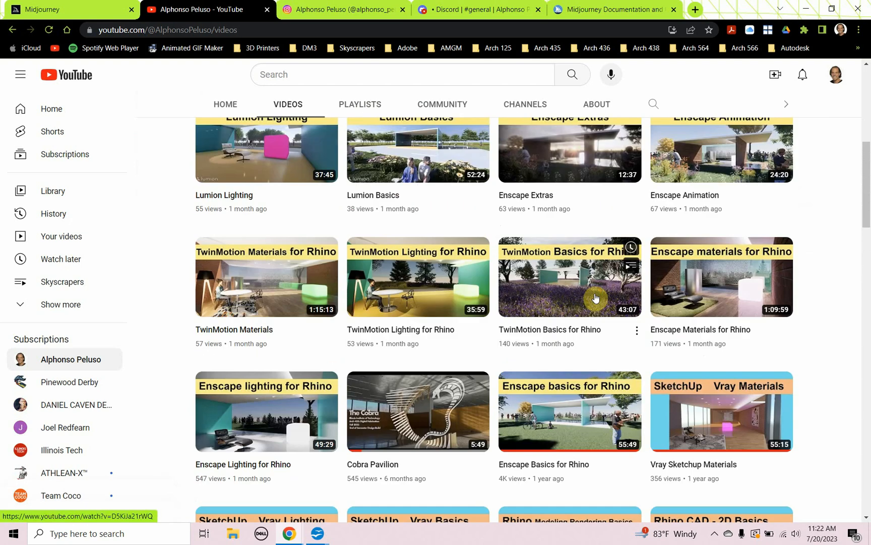
{"action": "mouse_move", "coordinate": [575, 315]}
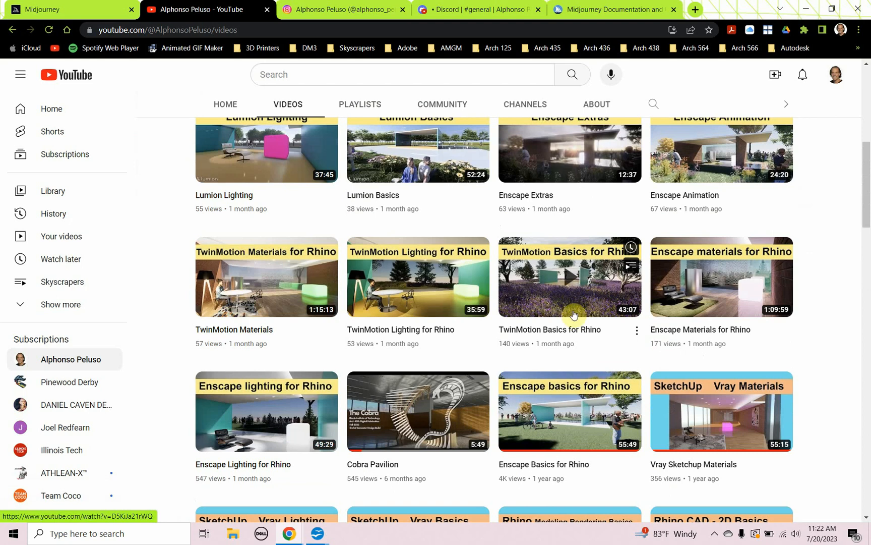
{"action": "scroll", "scroll_direction": "up", "scroll_amount": 3}
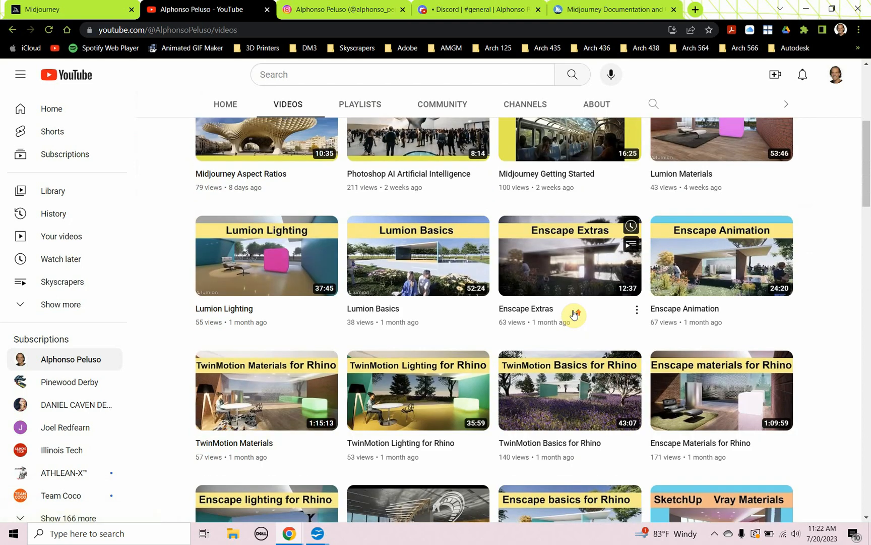
{"action": "scroll", "scroll_direction": "up", "scroll_amount": 3}
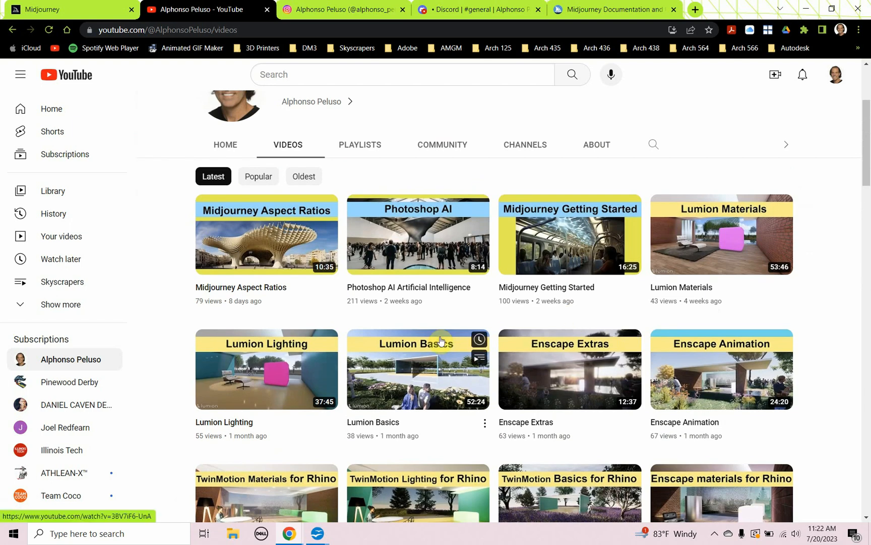
{"action": "scroll", "scroll_direction": "up", "scroll_amount": 3}
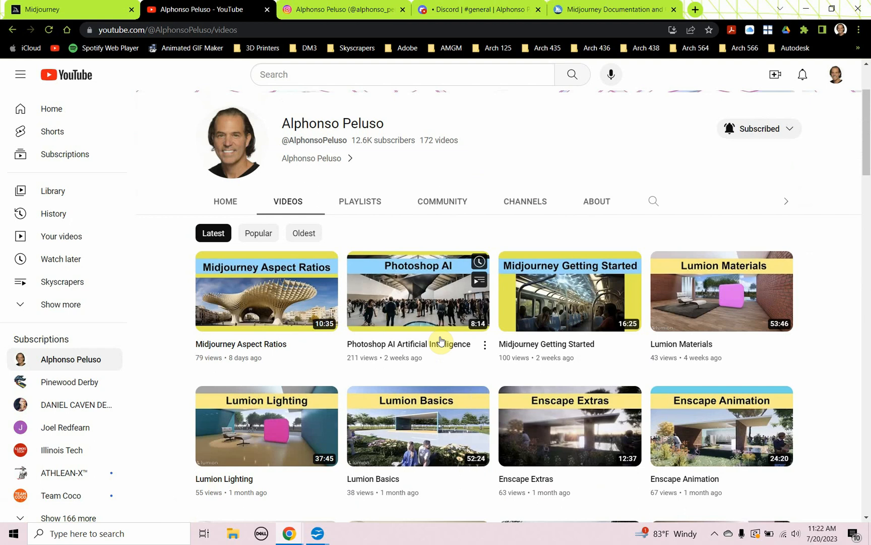
{"action": "mouse_move", "coordinate": [369, 271]}
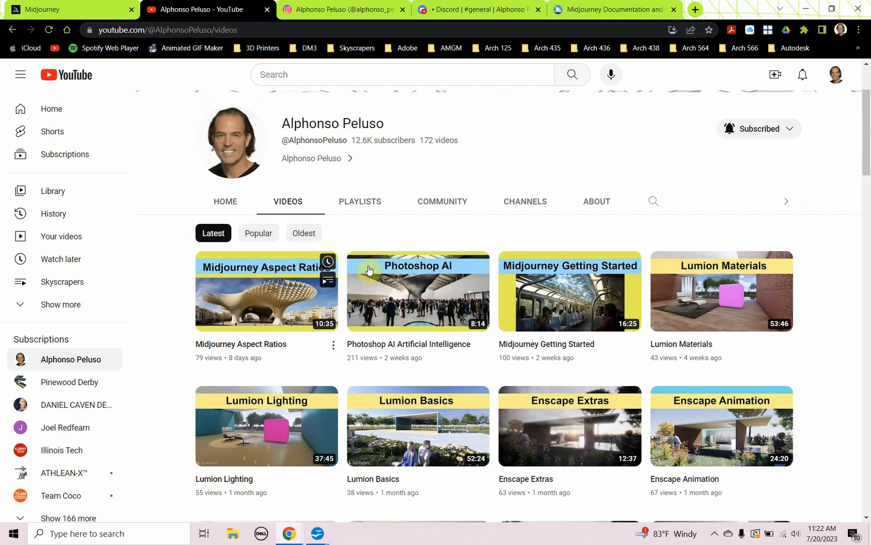
{"action": "mouse_move", "coordinate": [273, 293]}
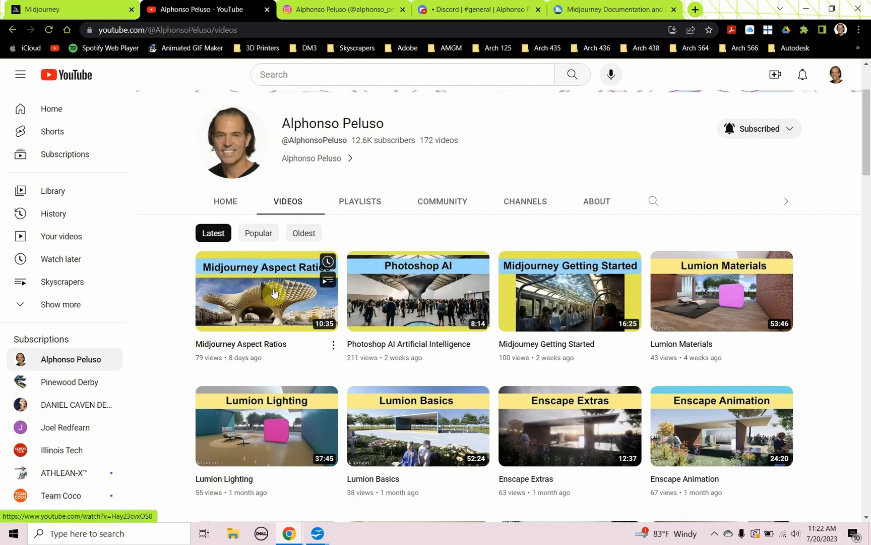
{"action": "mouse_move", "coordinate": [387, 284]}
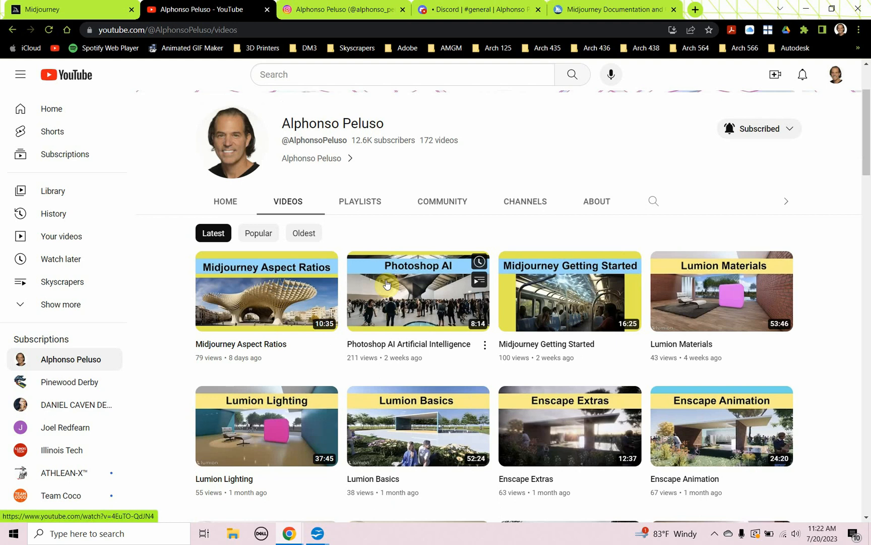
{"action": "scroll", "scroll_direction": "up", "scroll_amount": 3}
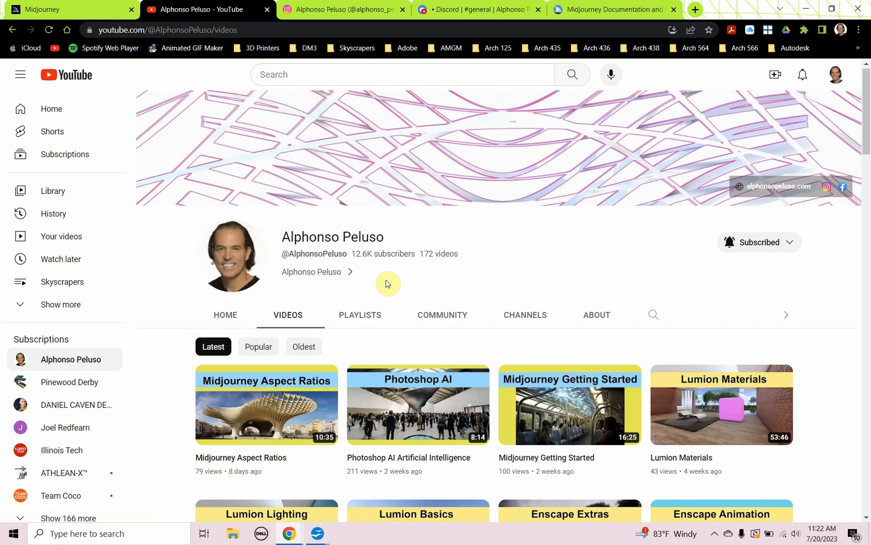
{"action": "mouse_move", "coordinate": [364, 68]}
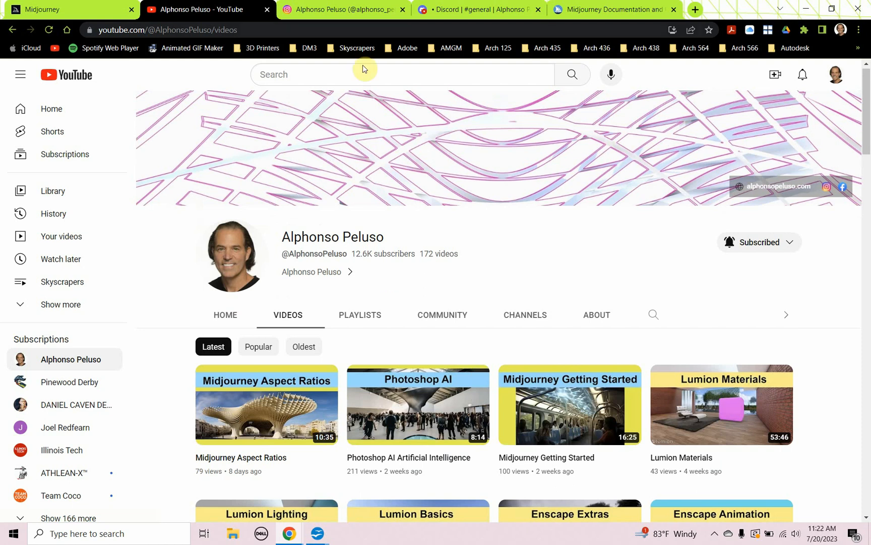
Browse the alphonso_peluso Instagram profile's AI architecture posts and return to the top.
{"action": "left_click", "coordinate": [345, 9]}
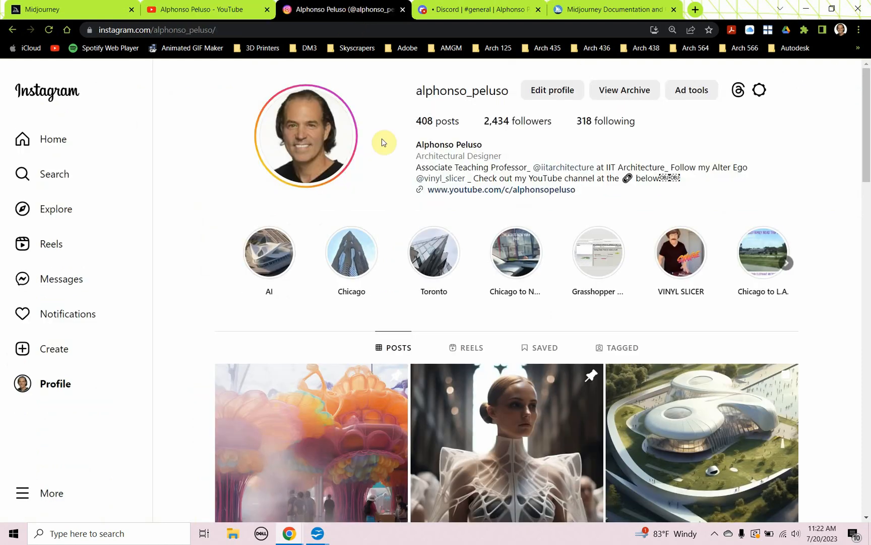
{"action": "mouse_move", "coordinate": [433, 105]}
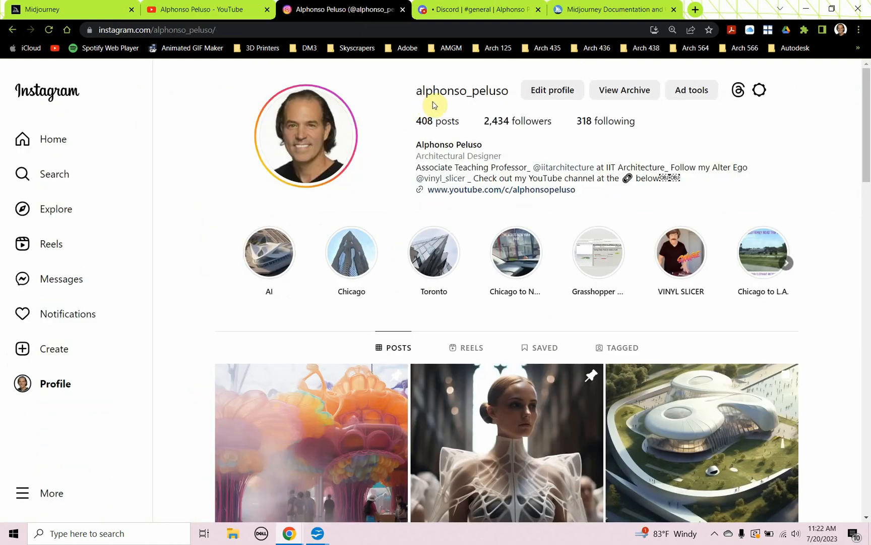
{"action": "mouse_move", "coordinate": [487, 104]}
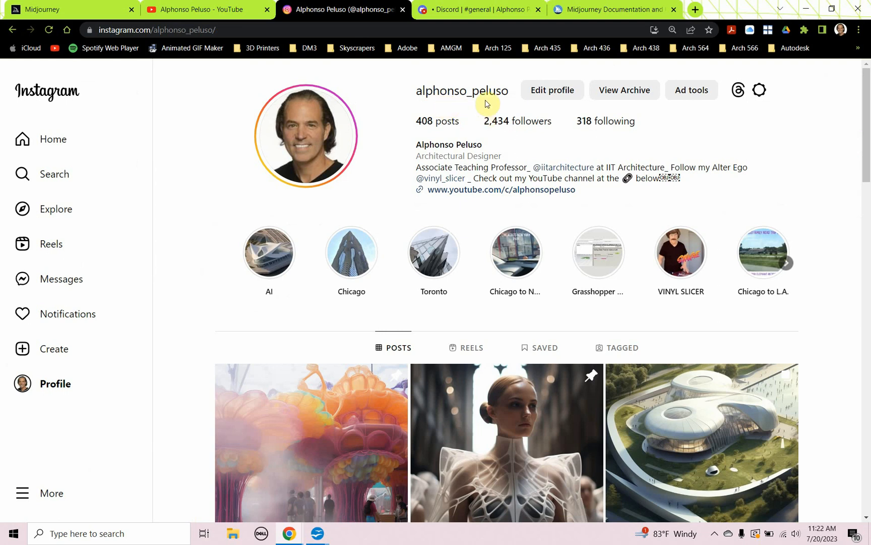
{"action": "mouse_move", "coordinate": [361, 435]}
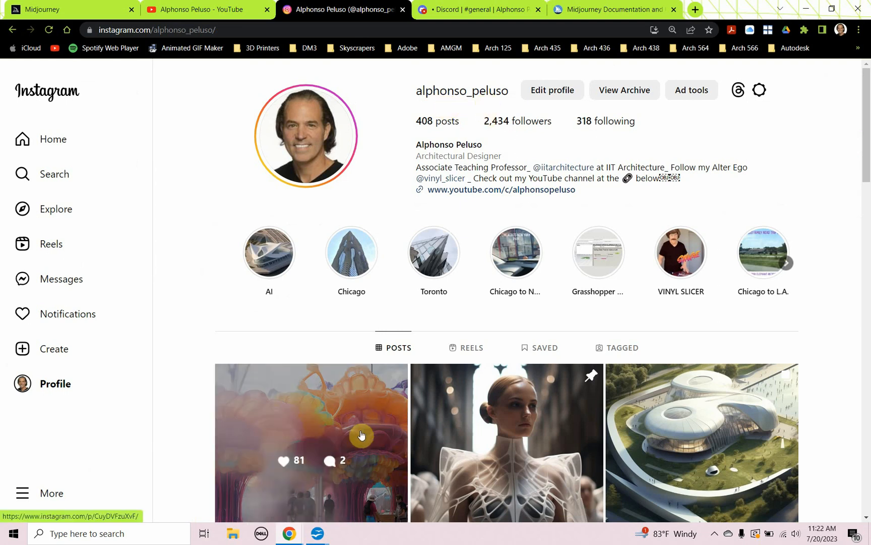
{"action": "scroll", "scroll_direction": "down", "scroll_amount": 3}
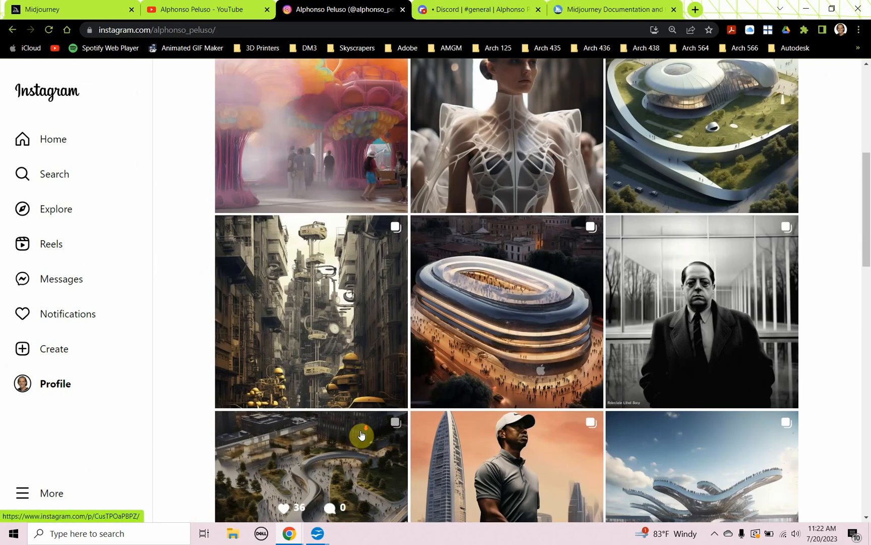
{"action": "scroll", "scroll_direction": "down", "scroll_amount": 3}
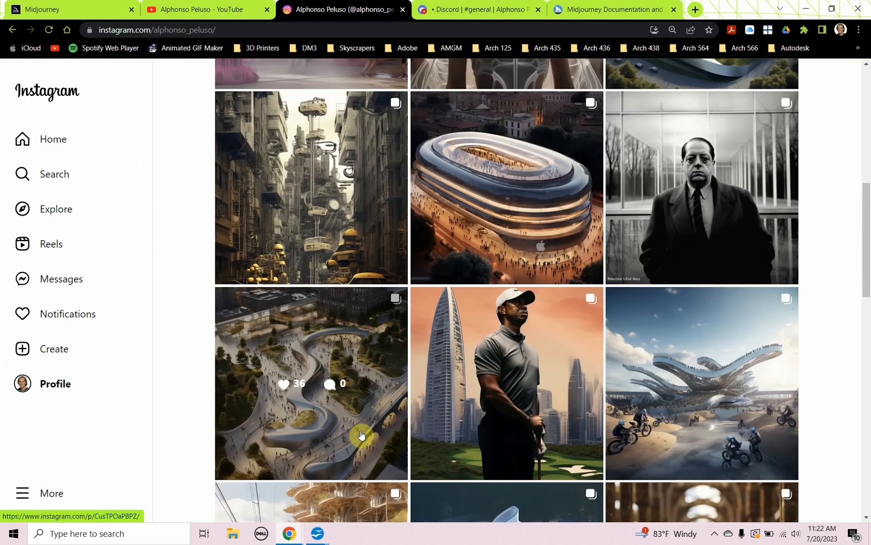
{"action": "scroll", "scroll_direction": "up", "scroll_amount": 3}
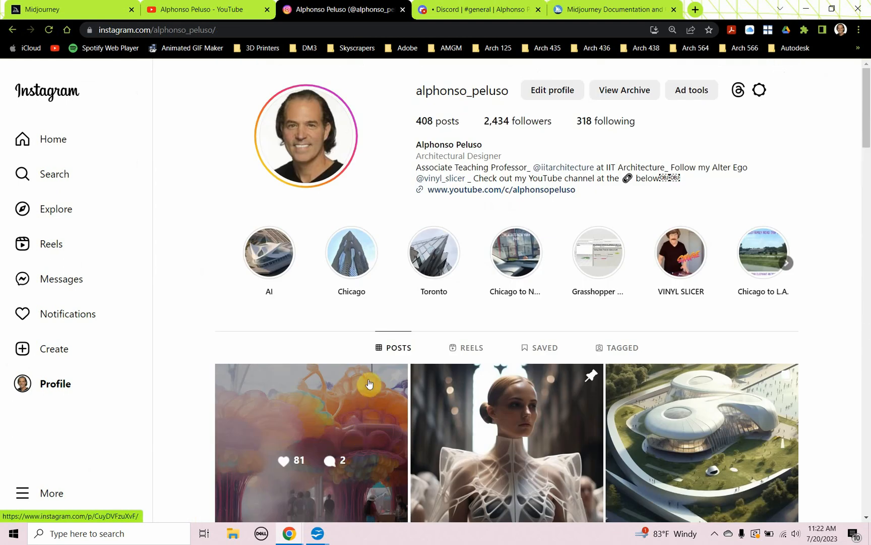
{"action": "mouse_move", "coordinate": [450, 288]}
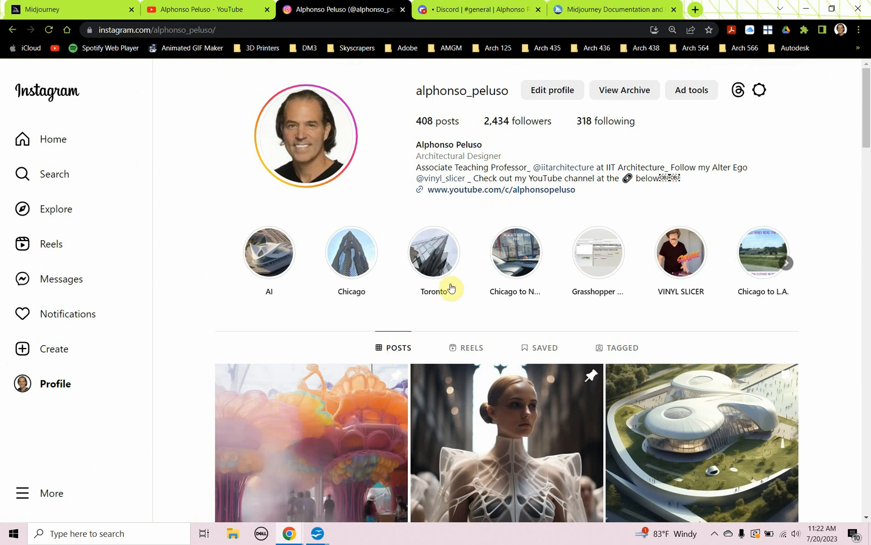
{"action": "mouse_move", "coordinate": [461, 12]}
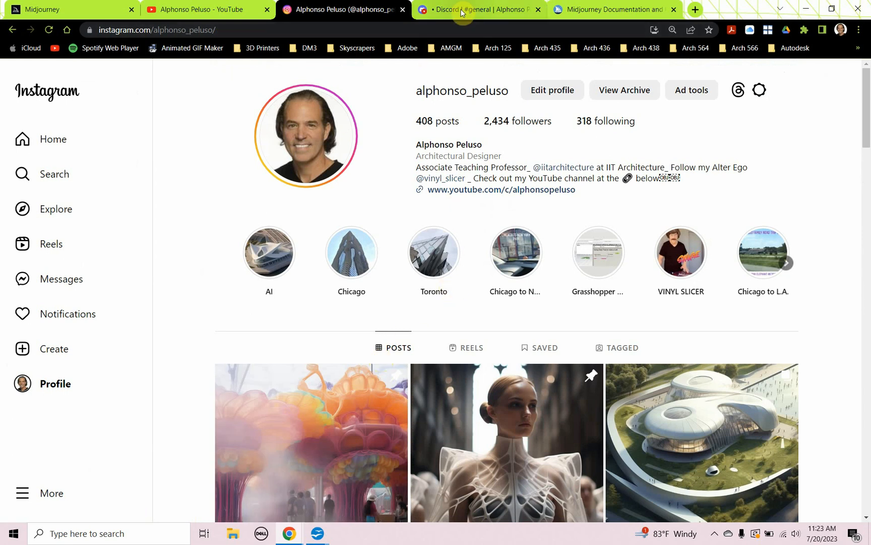
Switch to the Discord tab showing the Midjourney #general channel.
{"action": "left_click", "coordinate": [478, 9]}
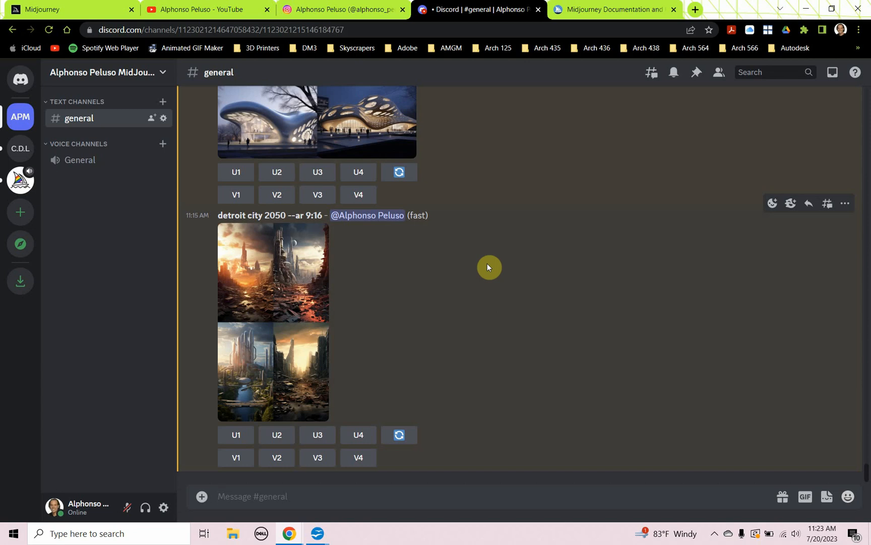
{"action": "mouse_move", "coordinate": [481, 287]}
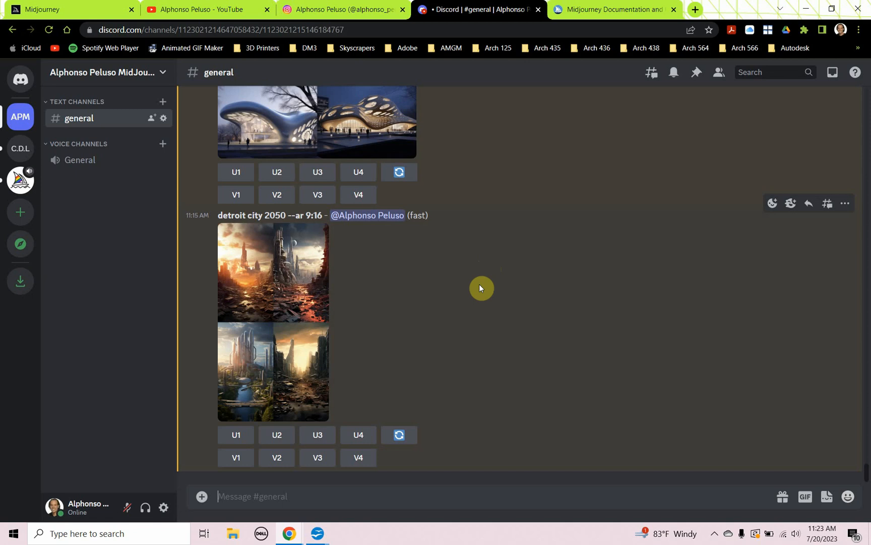
Enter the /imagine prompt 'tall building blocks --ar 9:16' for a portrait grid.
{"action": "type", "text": "/imagi"}
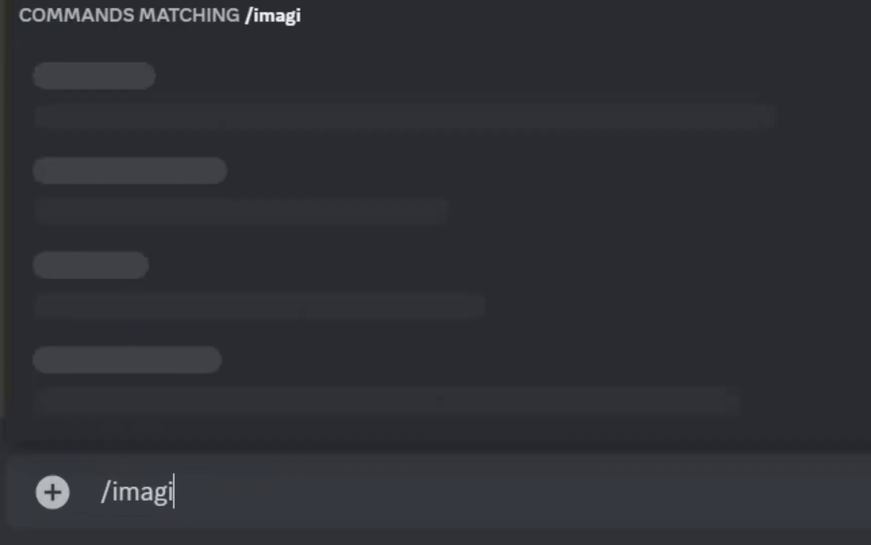
{"action": "type", "text": "ne promp"}
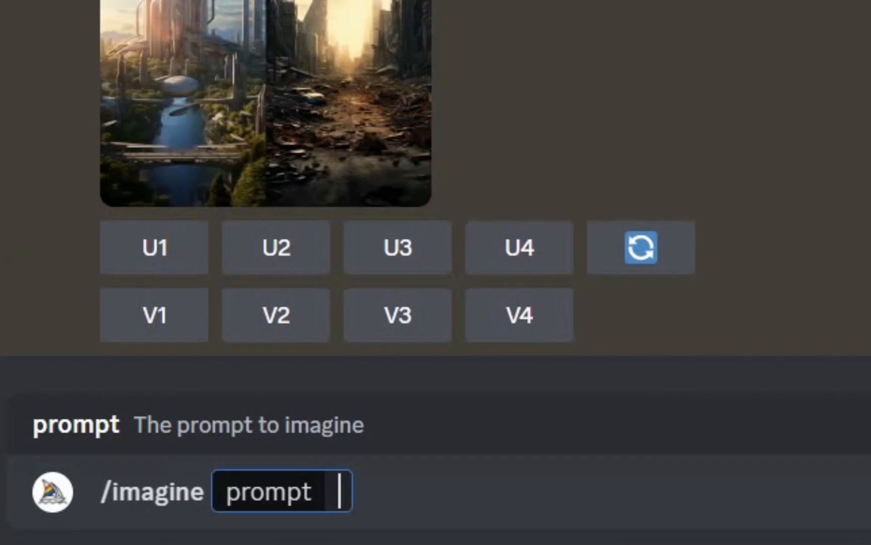
{"action": "type", "text": "tall"}
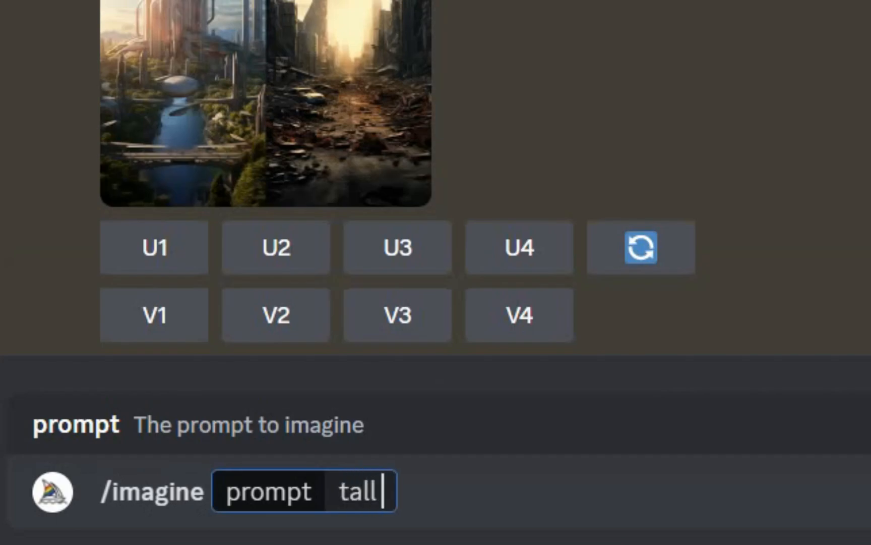
{"action": "type", "text": "buildin"}
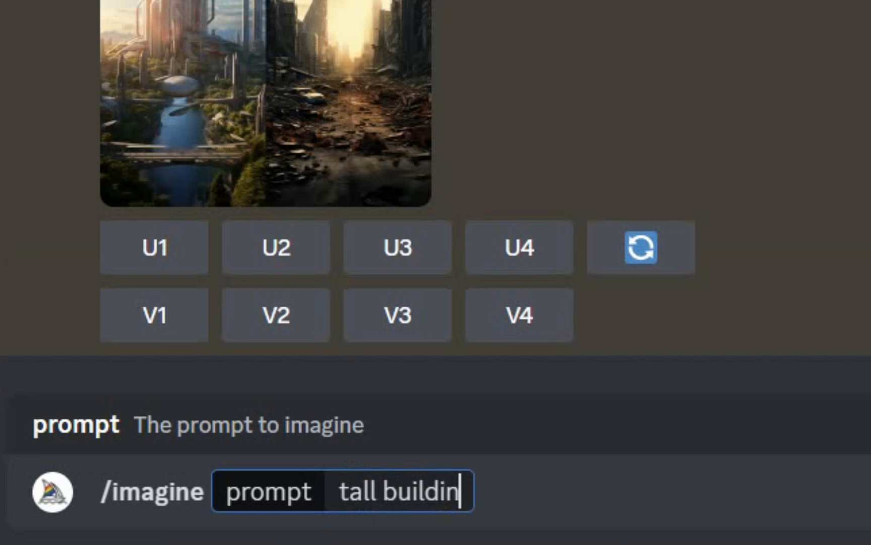
{"action": "type", "text": "g bloc"}
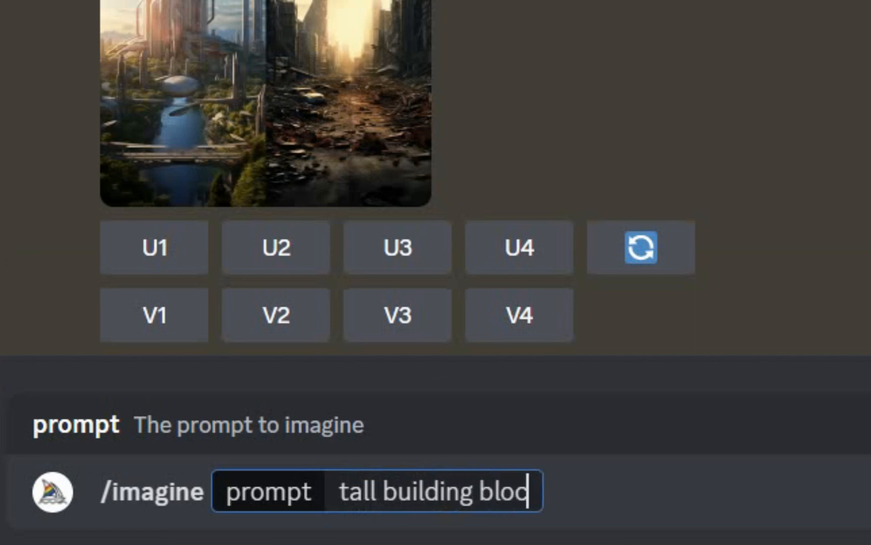
{"action": "type", "text": "ks"}
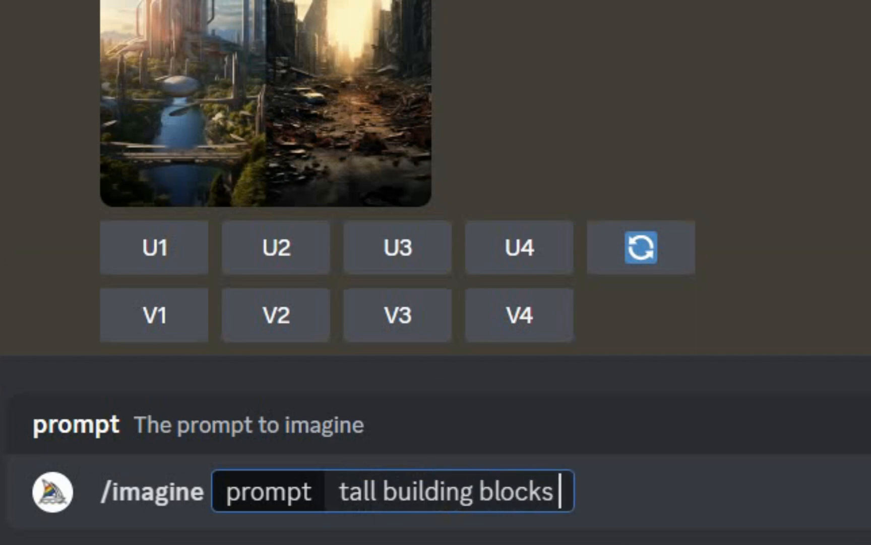
{"action": "type", "text": "--"}
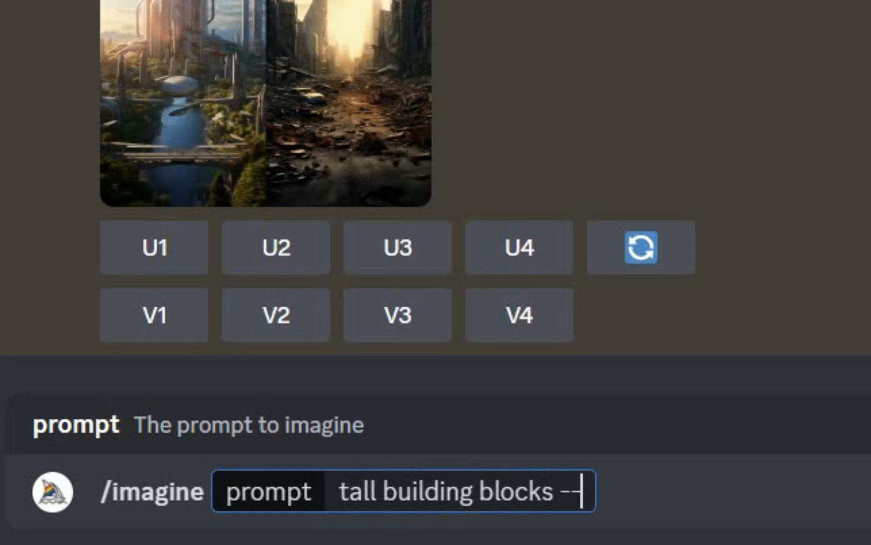
{"action": "type", "text": "ar"}
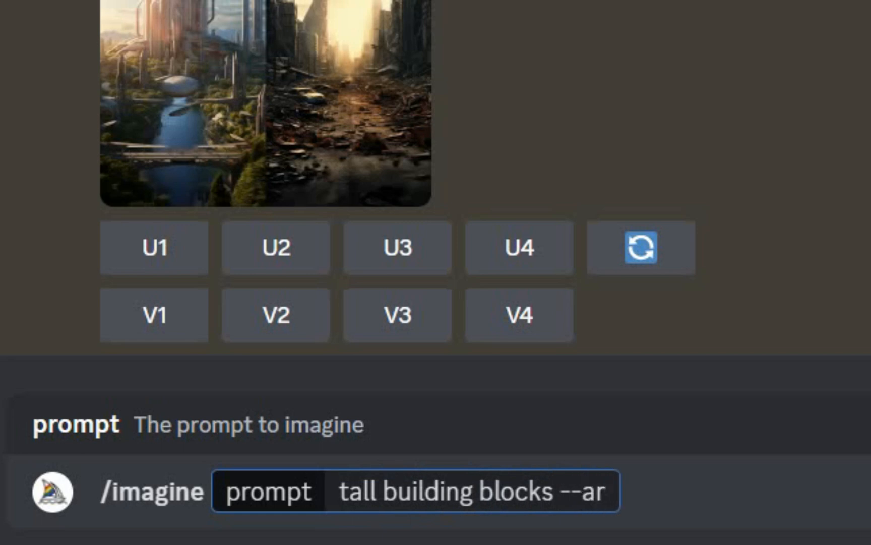
{"action": "type", "text": "9"}
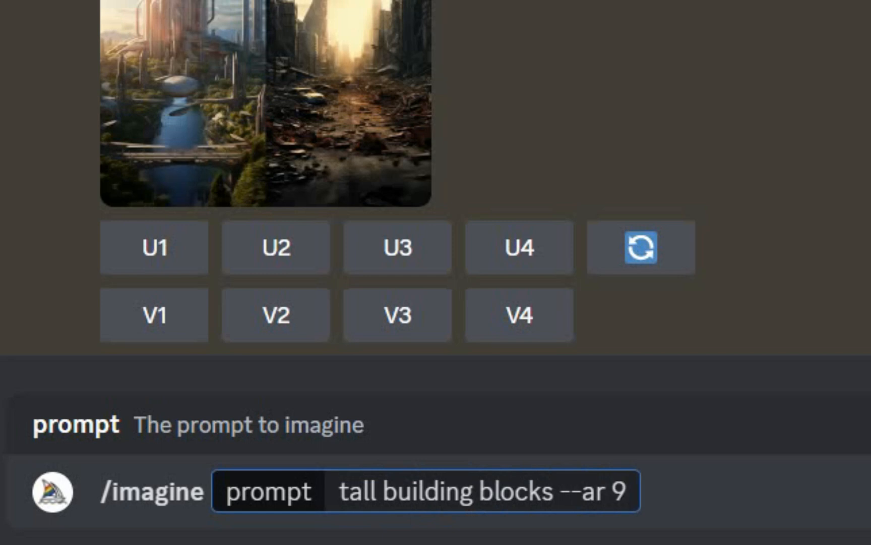
{"action": "type", "text": ":"}
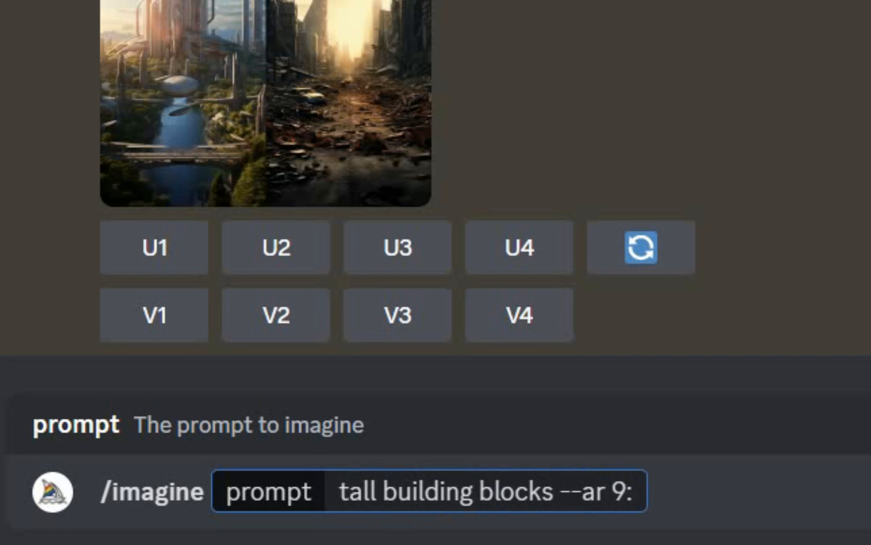
{"action": "type", "text": "16"}
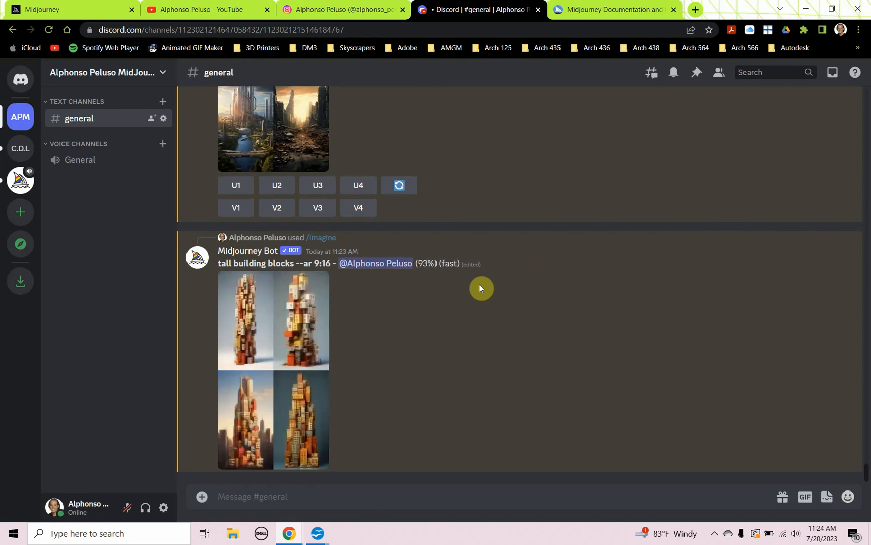
View the tall building blocks grid full-size in its own browser tab.
{"action": "left_click", "coordinate": [272, 367]}
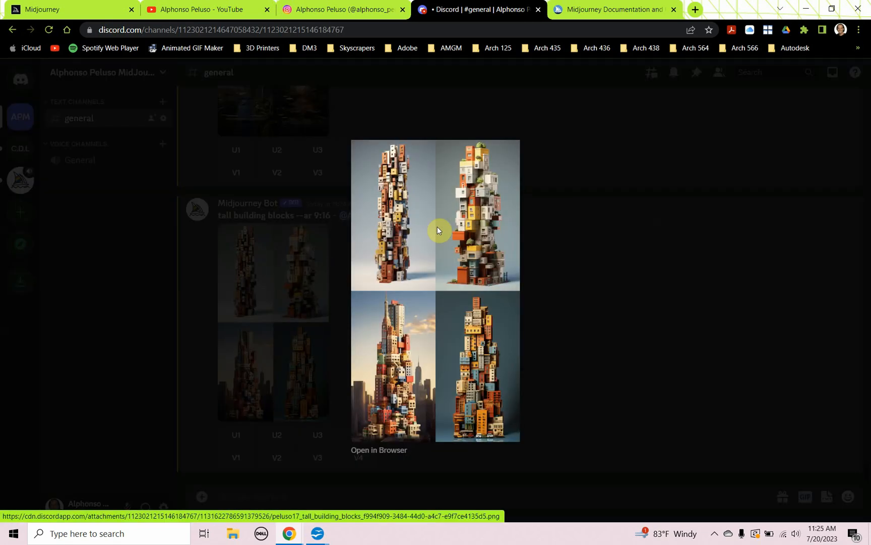
{"action": "left_click", "coordinate": [380, 450]}
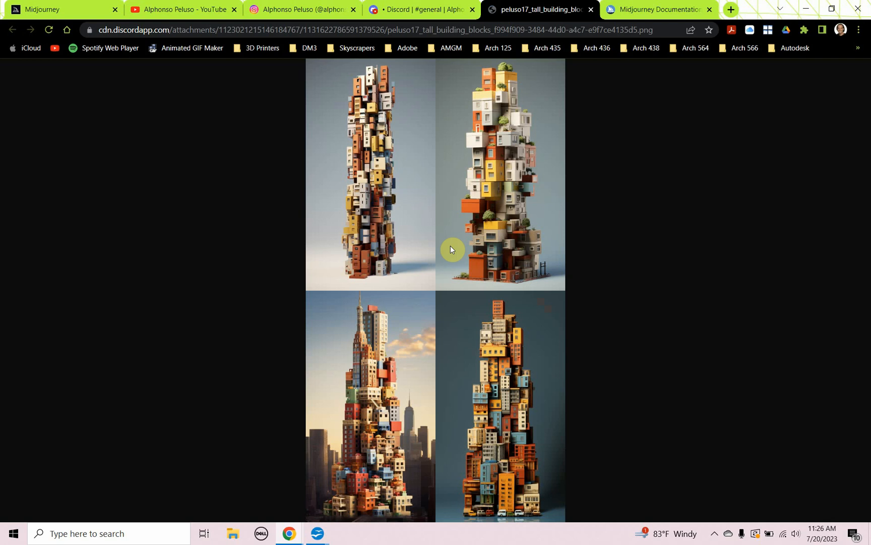
{"action": "mouse_move", "coordinate": [396, 146]}
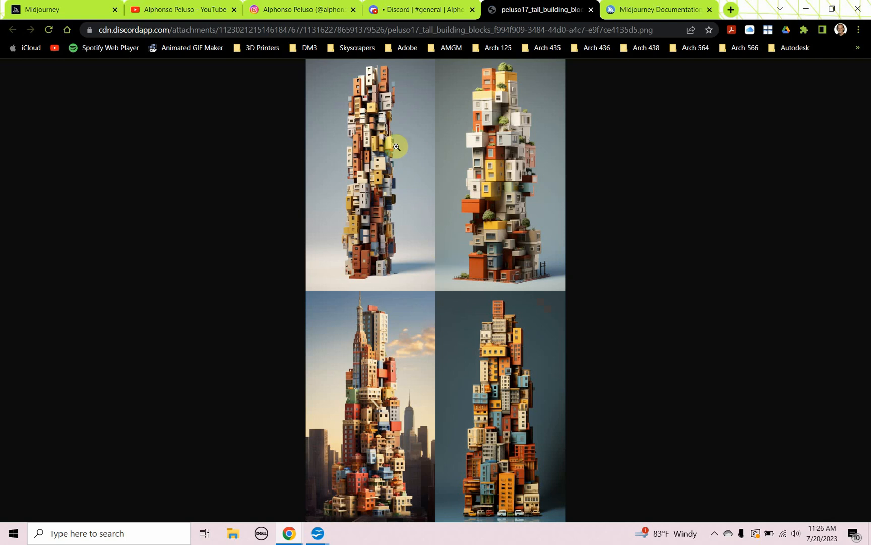
{"action": "mouse_move", "coordinate": [372, 138]}
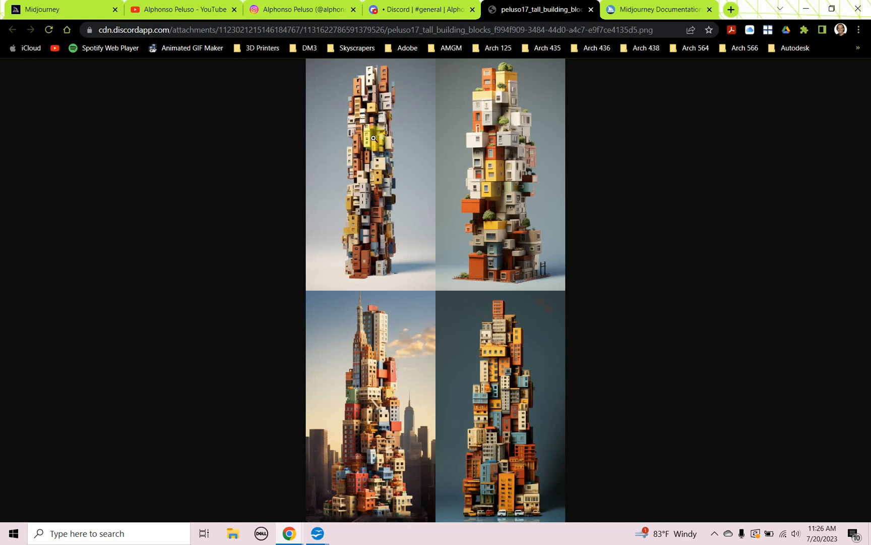
{"action": "mouse_move", "coordinate": [441, 150]}
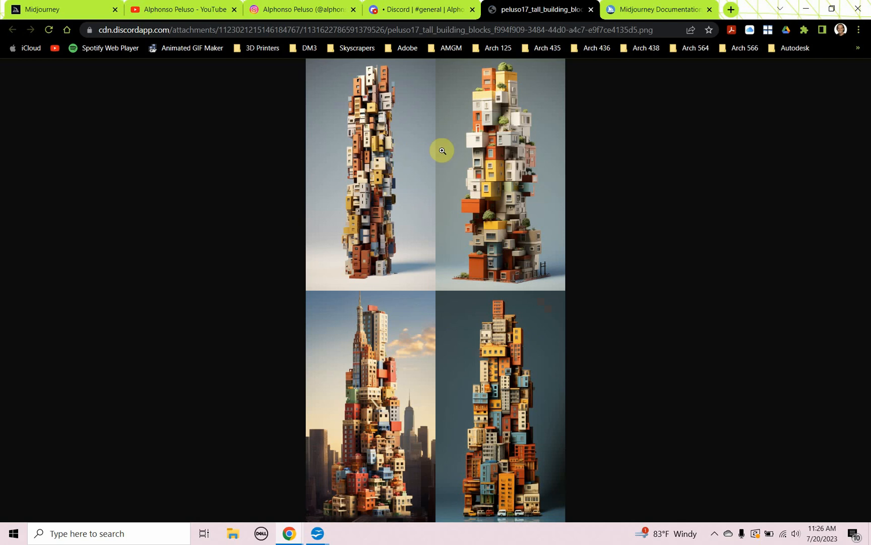
{"action": "mouse_move", "coordinate": [508, 162]}
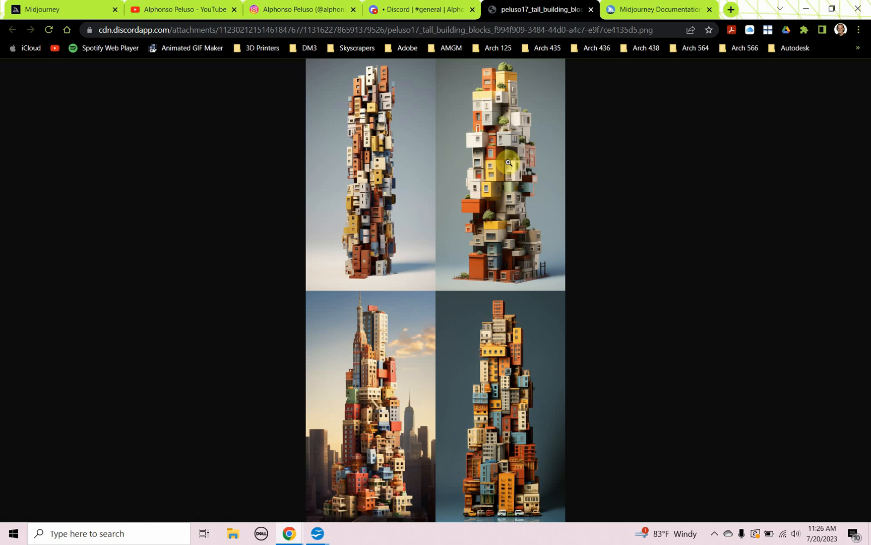
{"action": "mouse_move", "coordinate": [494, 201]}
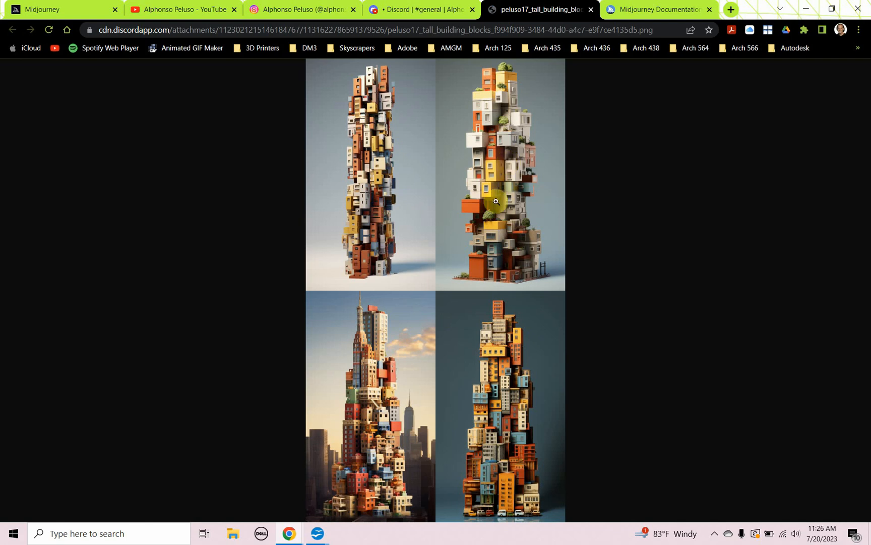
{"action": "mouse_move", "coordinate": [410, 385]}
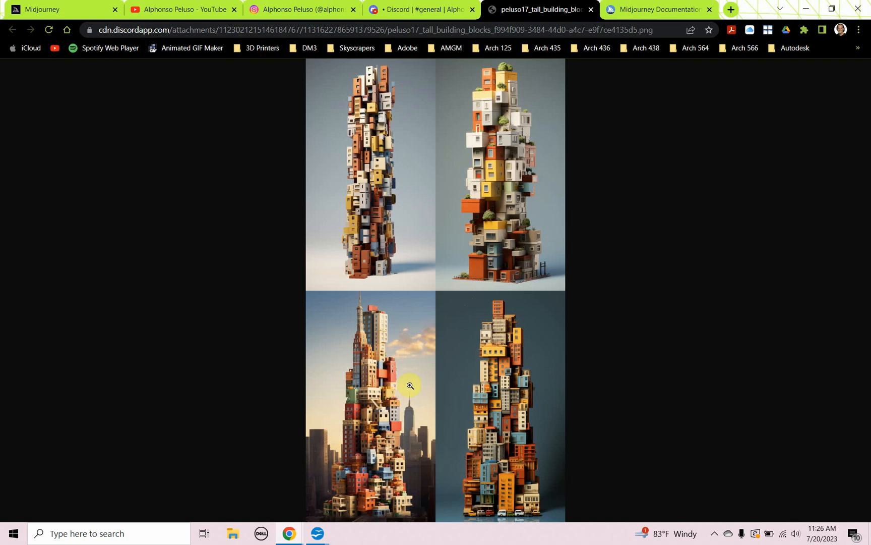
{"action": "mouse_move", "coordinate": [375, 360]}
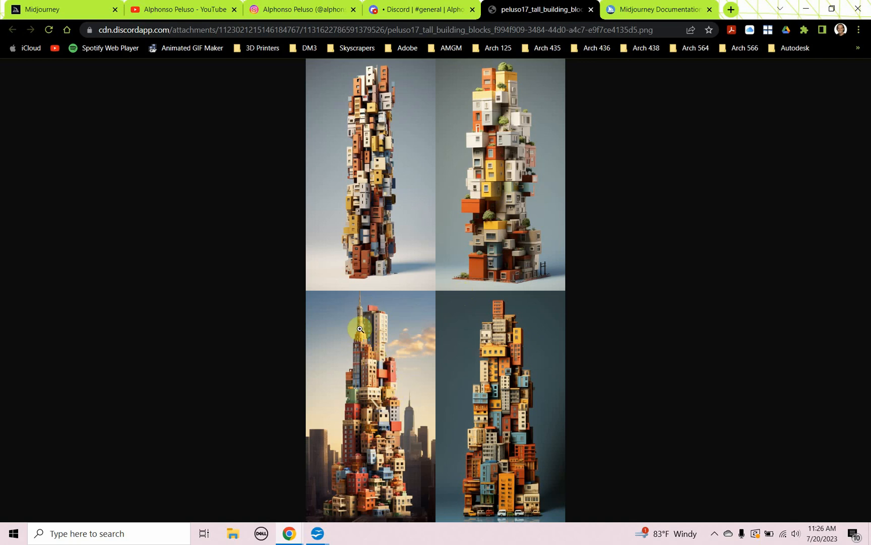
{"action": "mouse_move", "coordinate": [375, 363]}
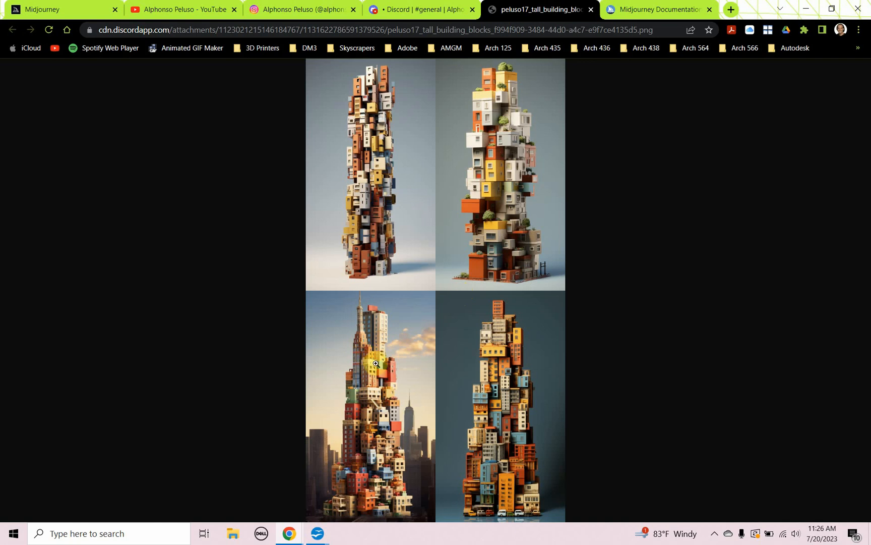
{"action": "mouse_move", "coordinate": [520, 402]}
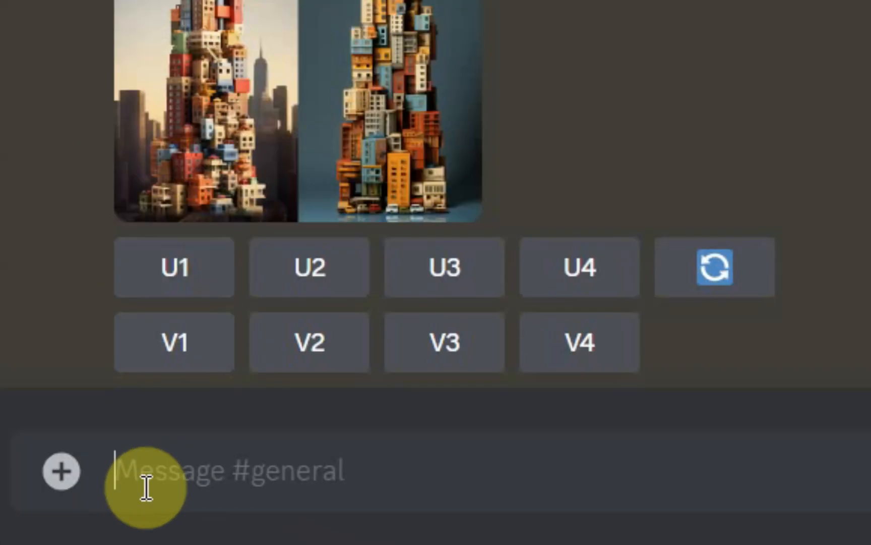
Submit the weighted /imagine prompt 'tall building ::2 blocks ::1 --ar 9:16'.
{"action": "type", "text": "/imagine promp"}
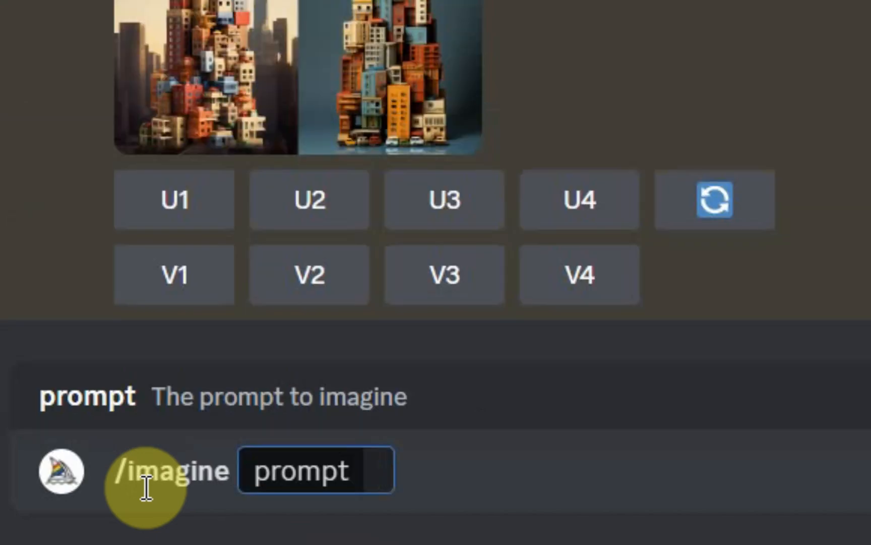
{"action": "type", "text": "tall bu"}
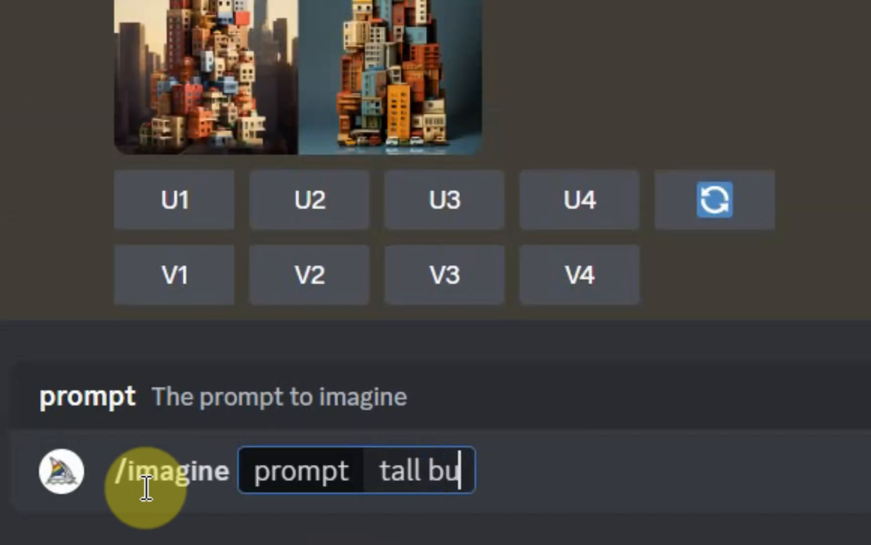
{"action": "type", "text": "i"}
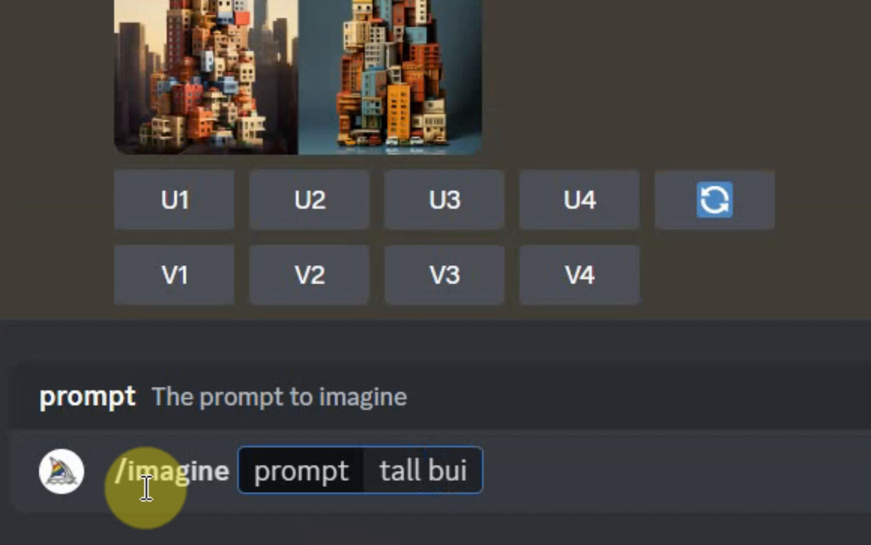
{"action": "type", "text": "lding"}
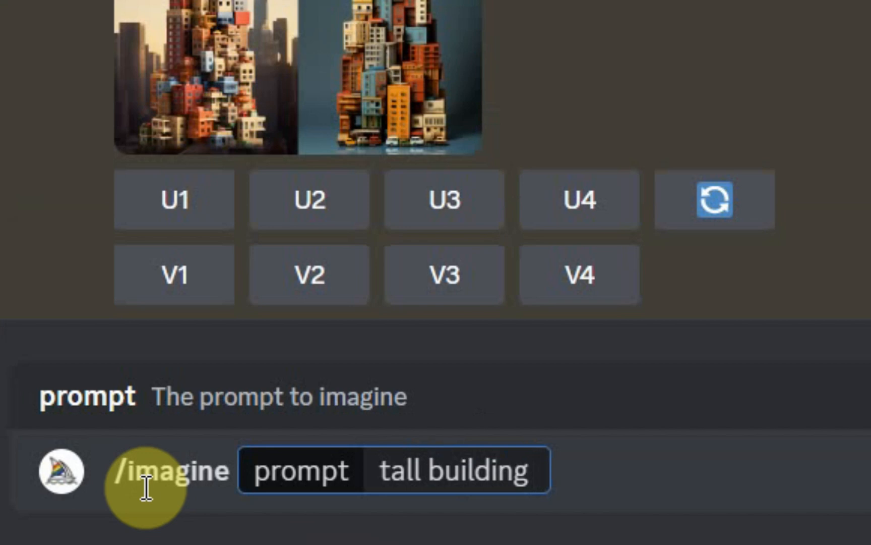
{"action": "type", "text": "::"}
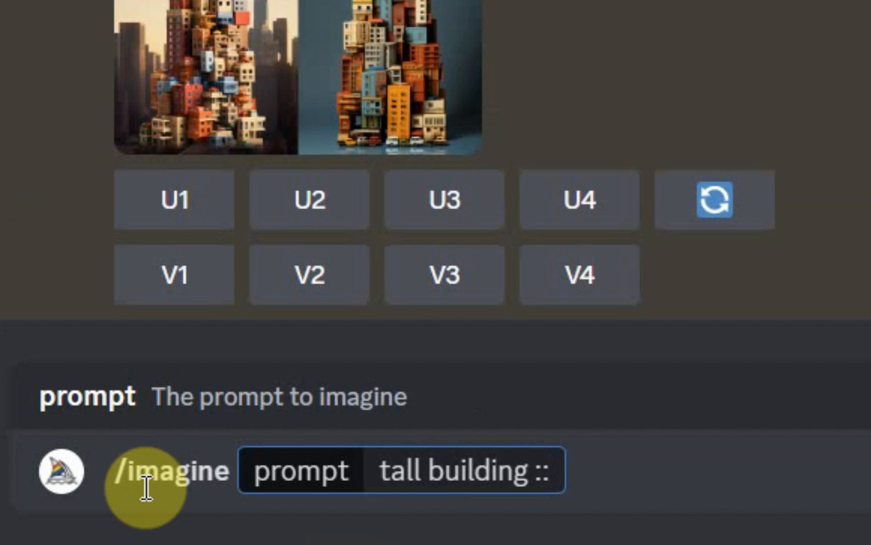
{"action": "type", "text": "2"}
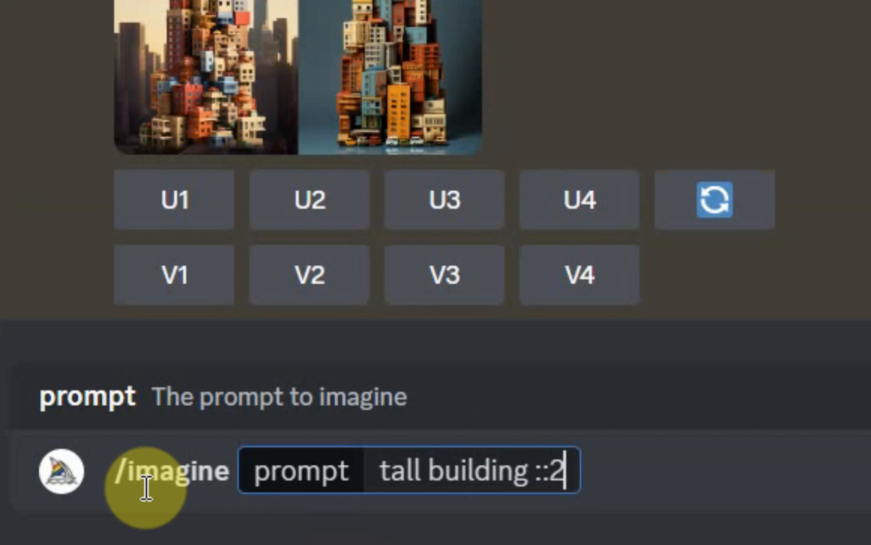
{"action": "type", "text": "block"}
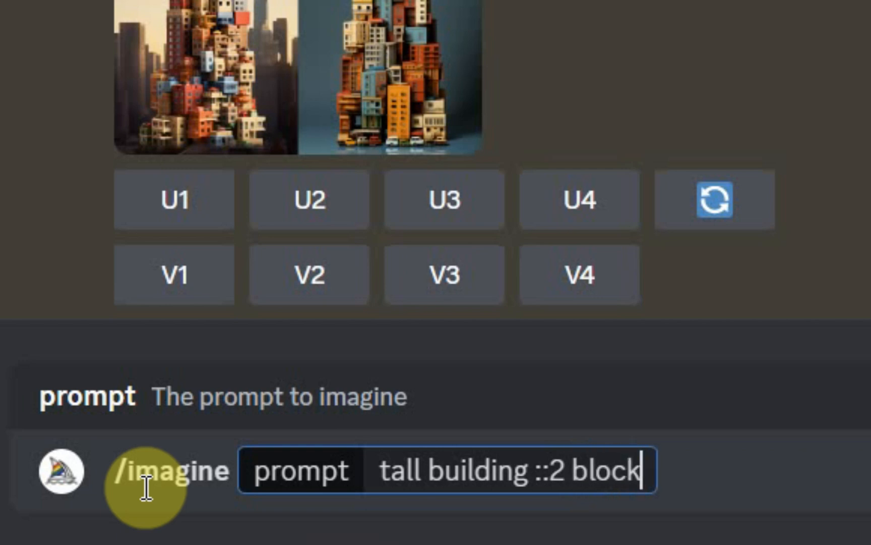
{"action": "type", "text": "s"}
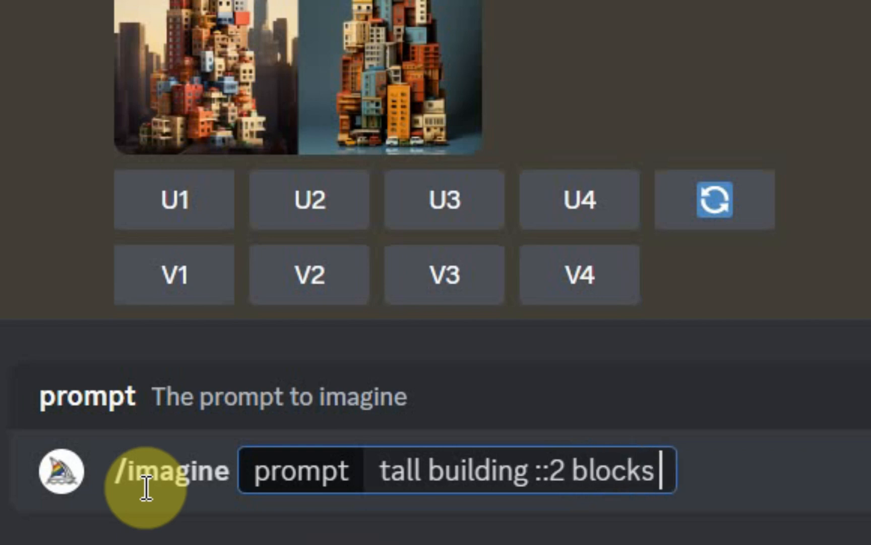
{"action": "type", "text": "::"}
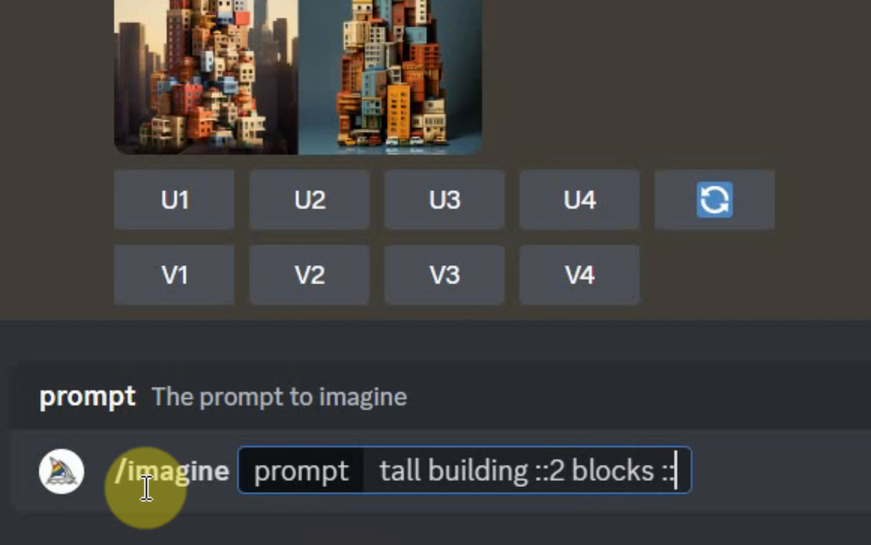
{"action": "type", "text": "1"}
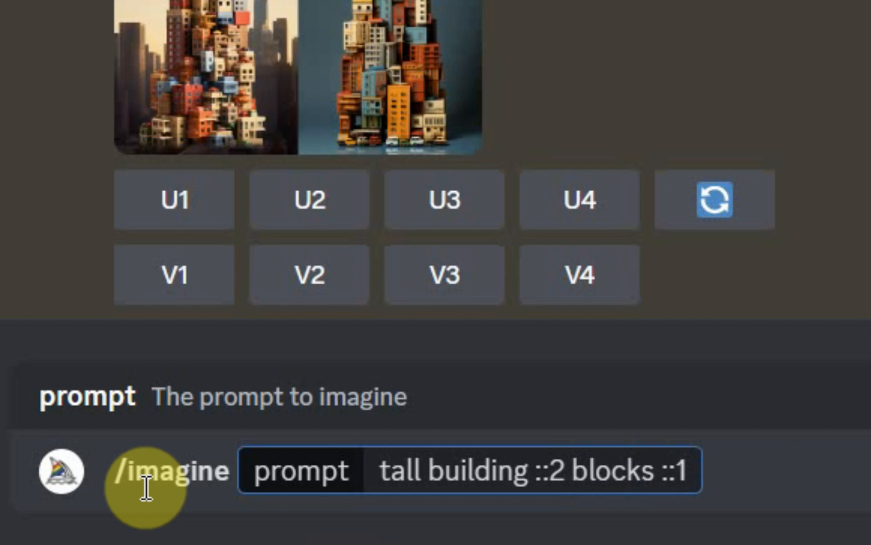
{"action": "type", "text": "--a"}
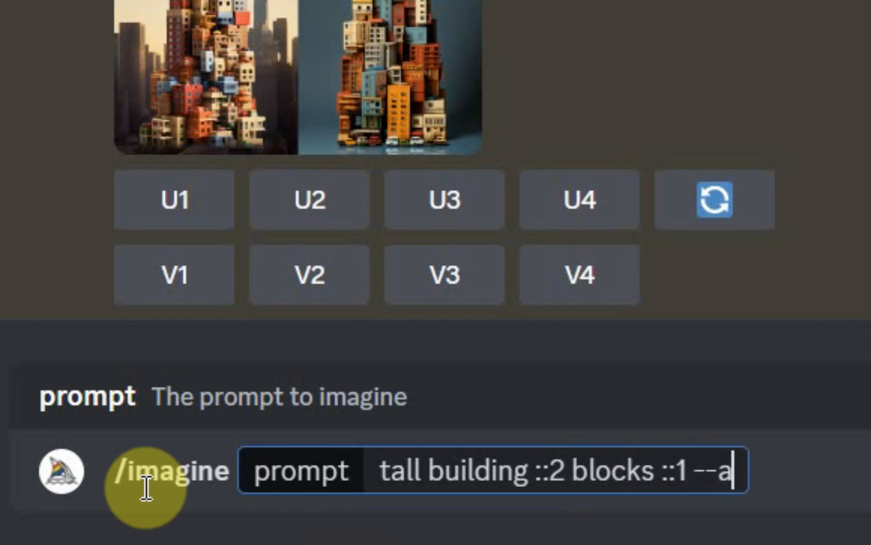
{"action": "type", "text": "r 9"}
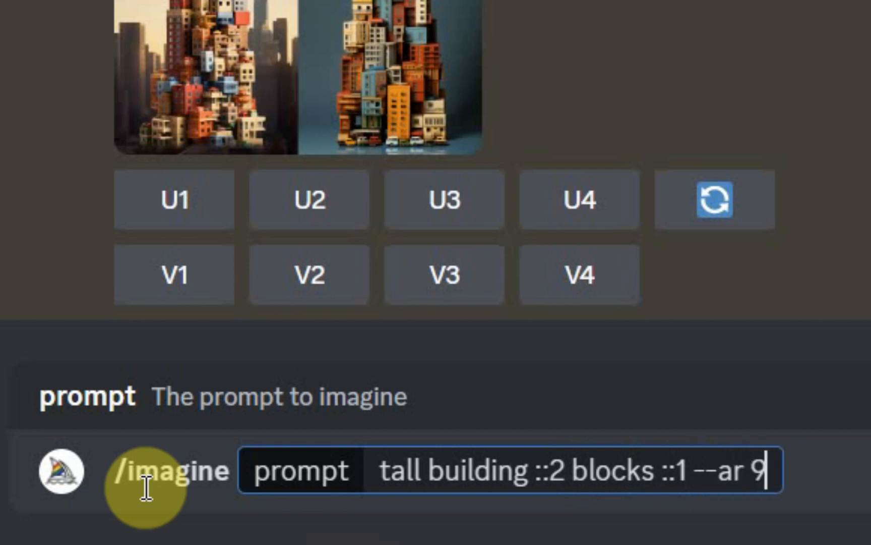
{"action": "type", "text": ":16"}
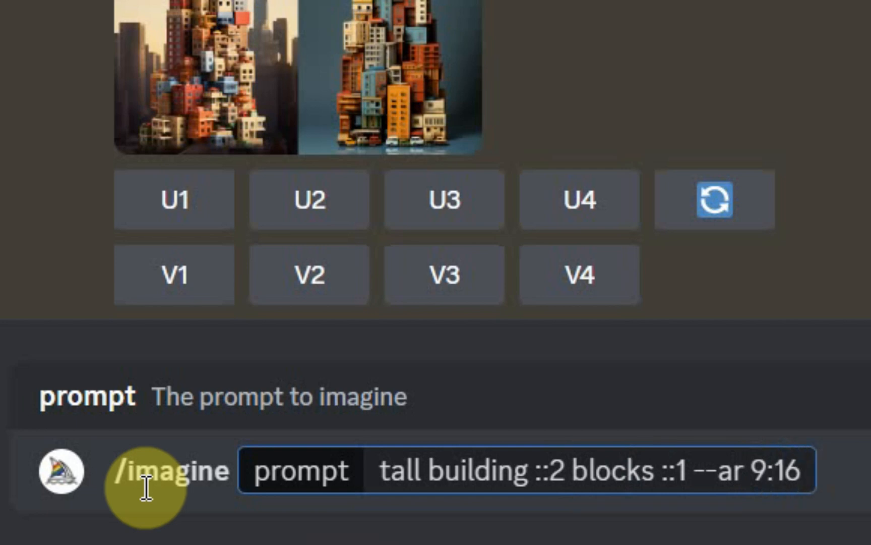
{"action": "key", "text": "Return"}
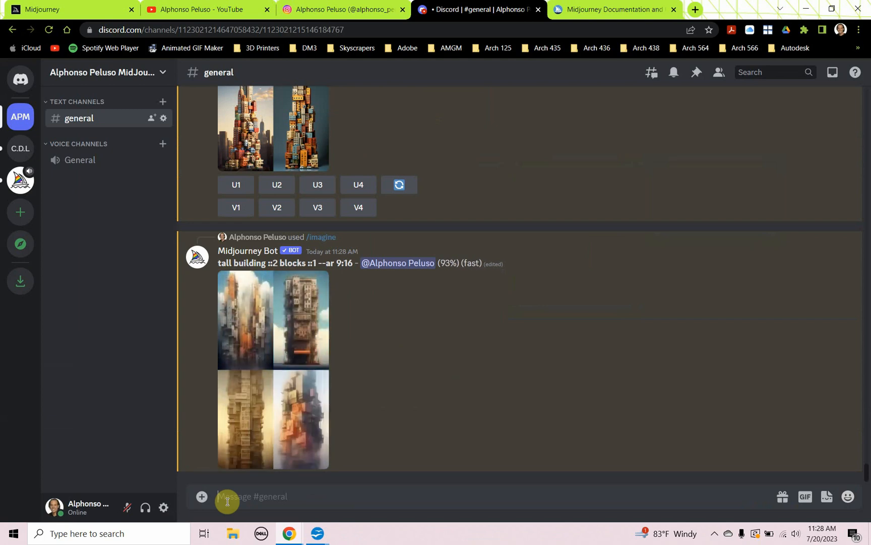
Enlarge the weighted tall building grid to view it full size.
{"action": "left_click", "coordinate": [274, 369]}
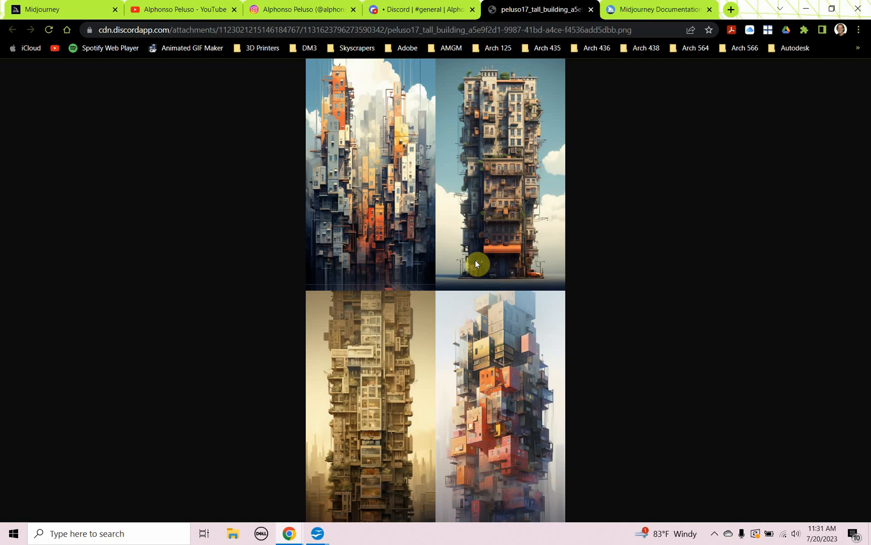
{"action": "mouse_move", "coordinate": [500, 215]}
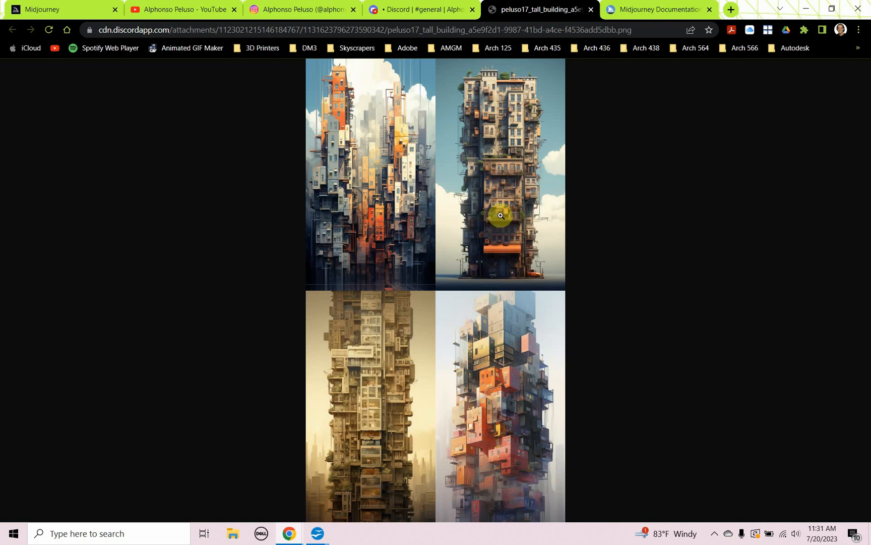
{"action": "mouse_move", "coordinate": [498, 129]}
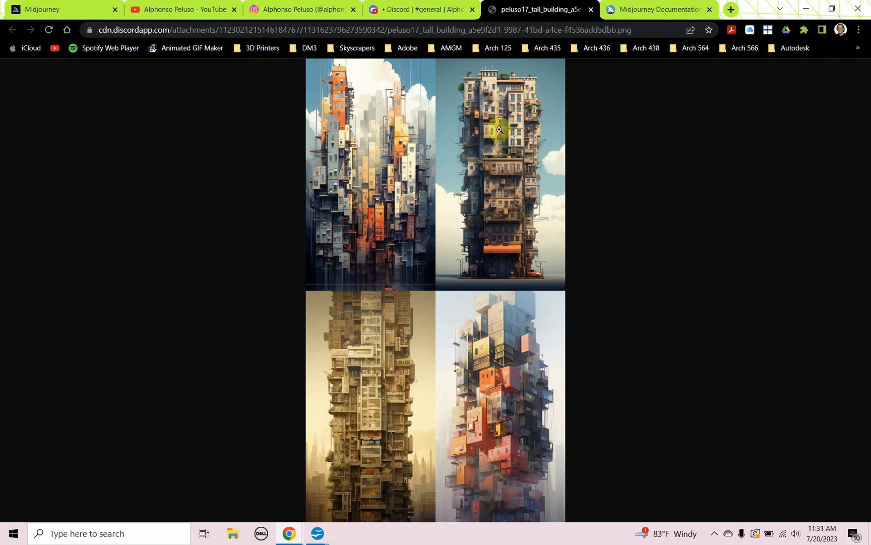
{"action": "mouse_move", "coordinate": [371, 309]}
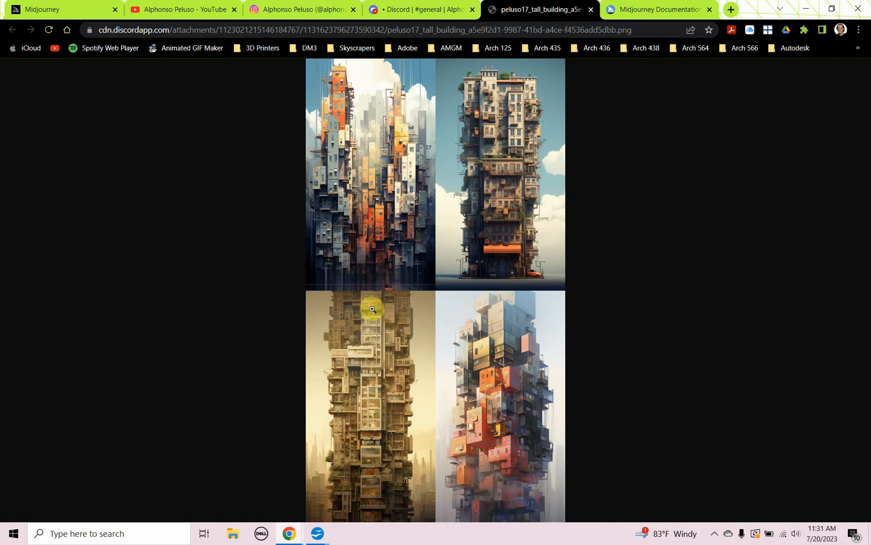
{"action": "mouse_move", "coordinate": [377, 327]}
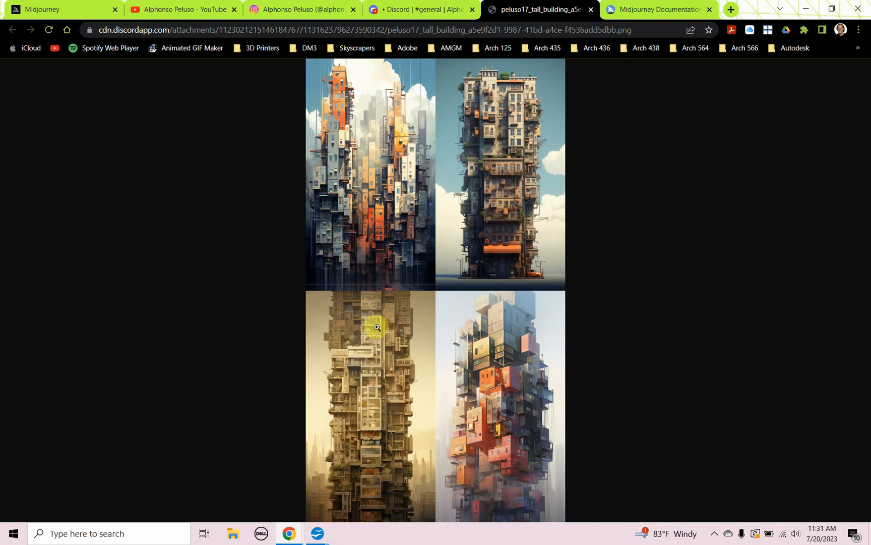
{"action": "mouse_move", "coordinate": [408, 356]}
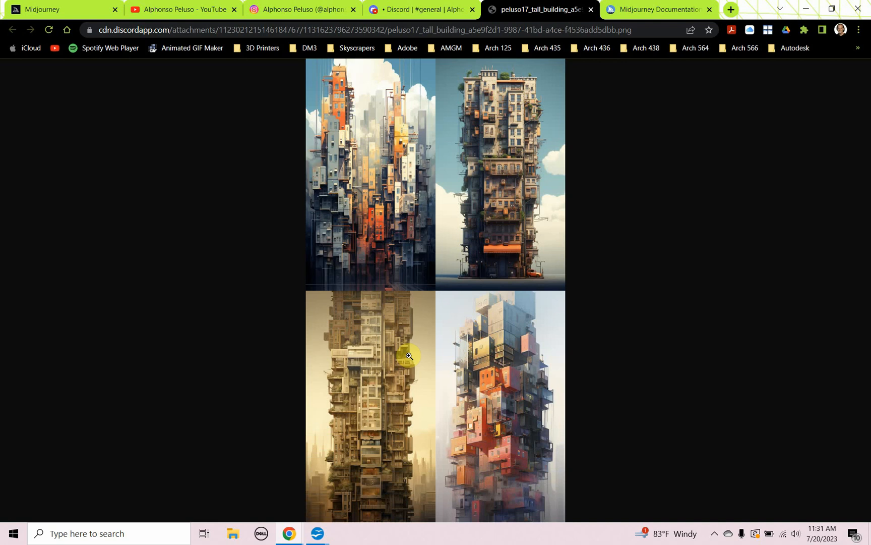
{"action": "mouse_move", "coordinate": [591, 10]}
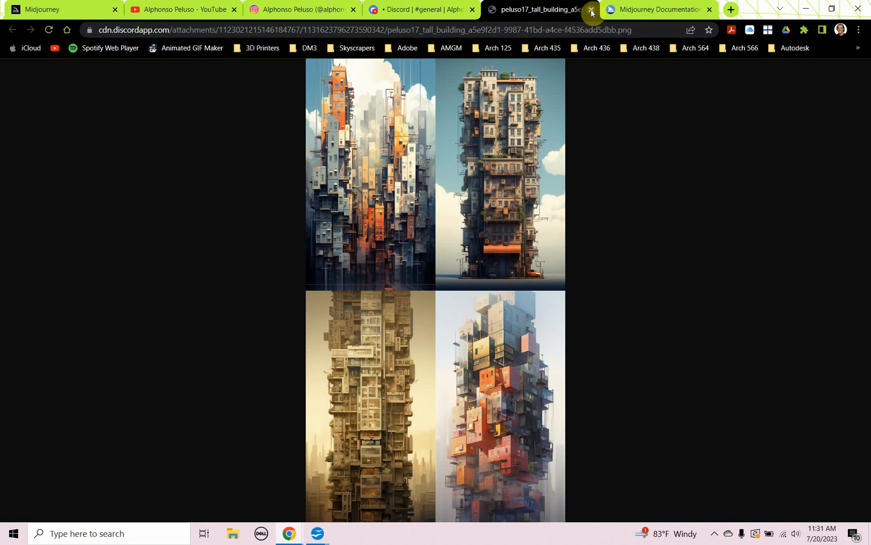
Close the image tab and rerun /imagine reweighted to 'tall building ::5 blocks ::1 --ar 9:16'.
{"action": "left_click", "coordinate": [591, 9]}
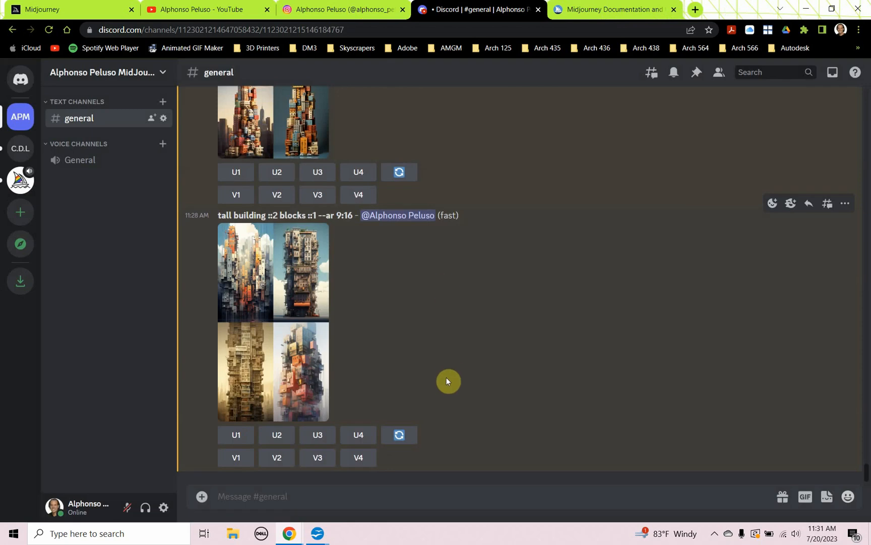
{"action": "mouse_move", "coordinate": [439, 381]}
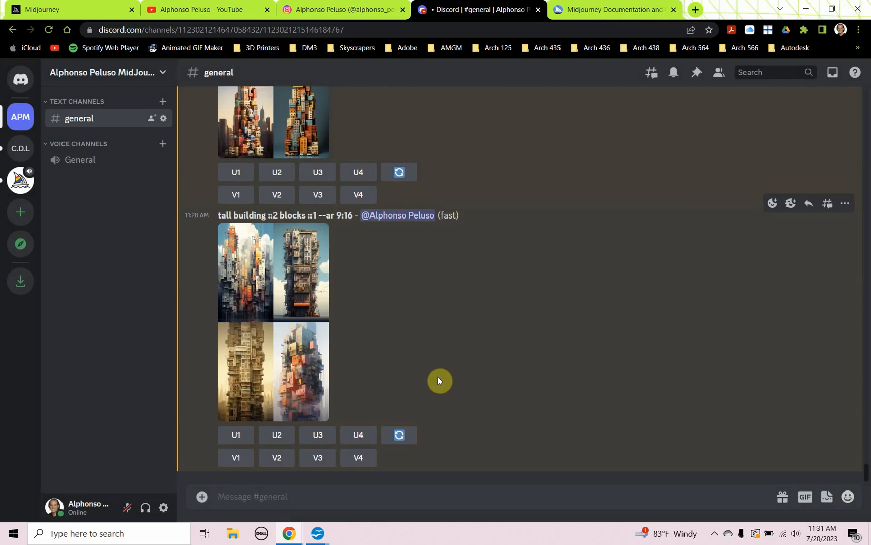
{"action": "mouse_move", "coordinate": [353, 215]}
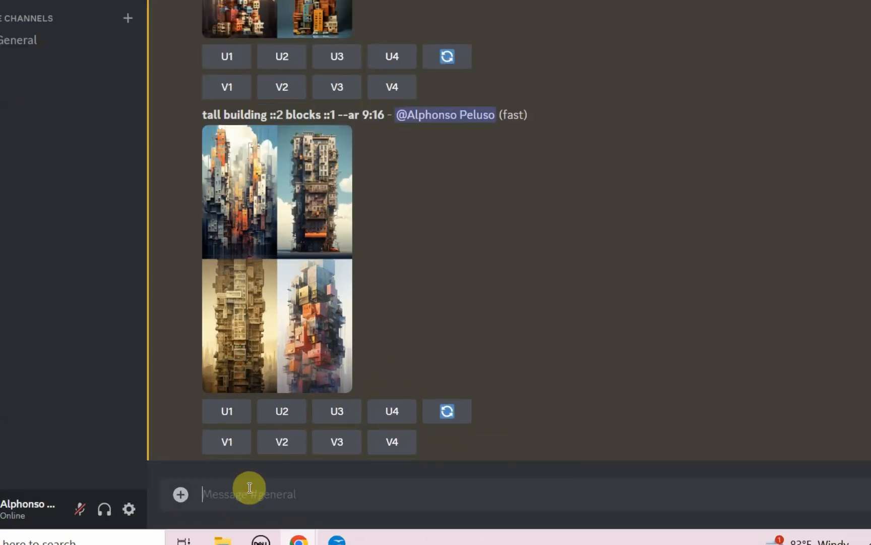
{"action": "type", "text": "/imagine prompt tall building :: blocks ::1 --ar 9:16"}
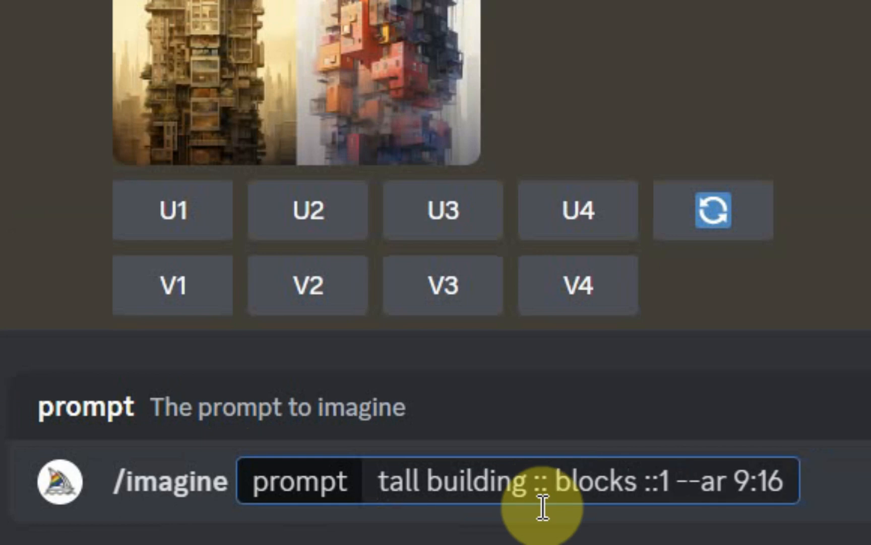
{"action": "type", "text": "5"}
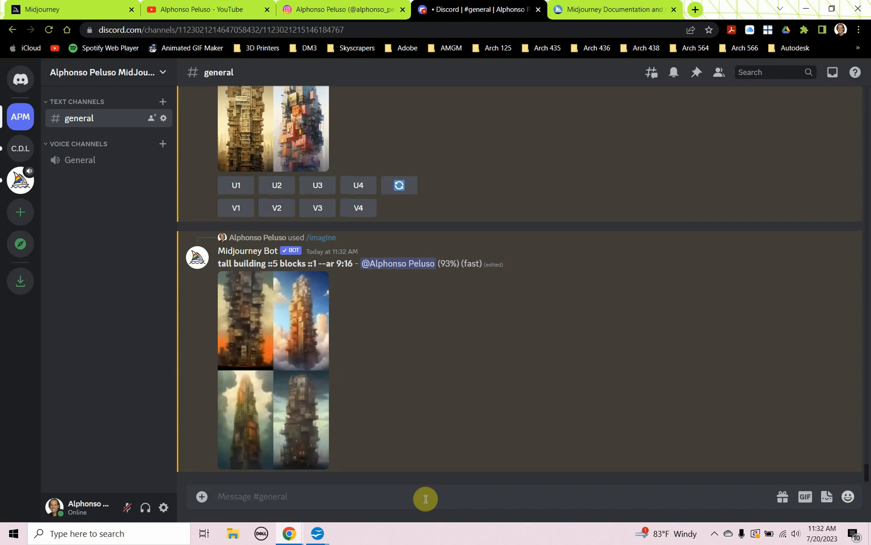
{"action": "left_click", "coordinate": [272, 369]}
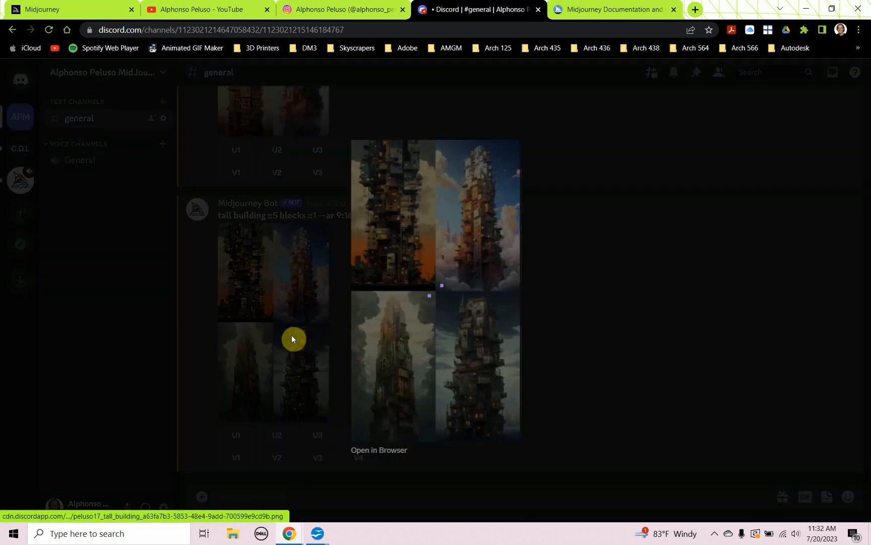
{"action": "left_click", "coordinate": [380, 450]}
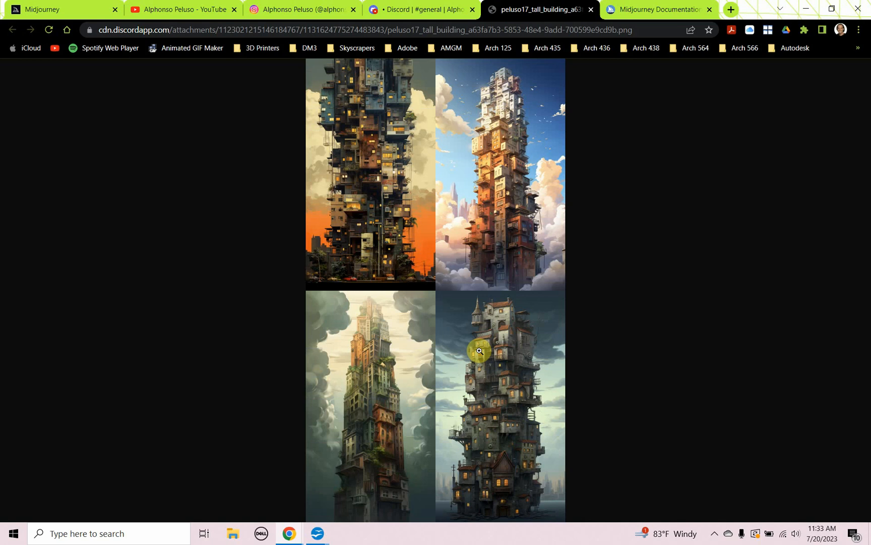
{"action": "mouse_move", "coordinate": [521, 124]}
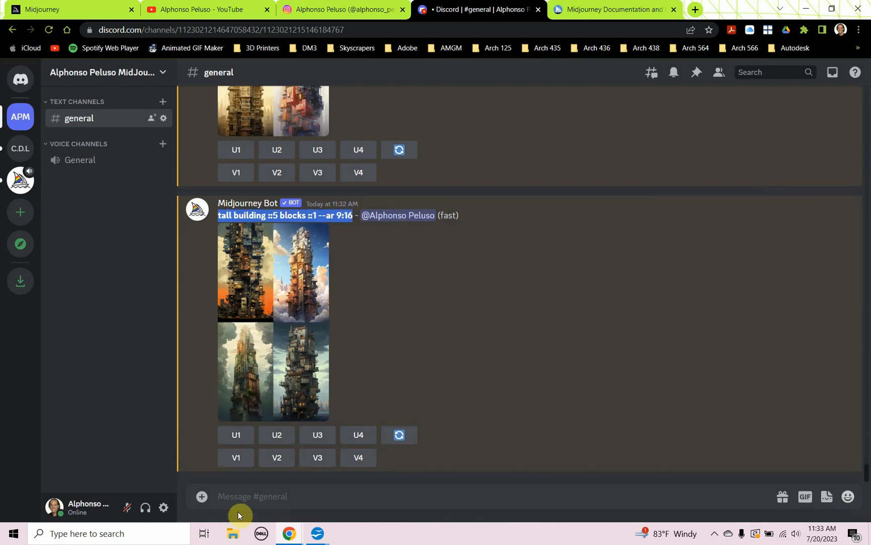
Enter the prompt 'tall building ::5 blocks ::1 trees ::-1 clouds ::-3 --ar 9:16'.
{"action": "type", "text": "/imagine promp"}
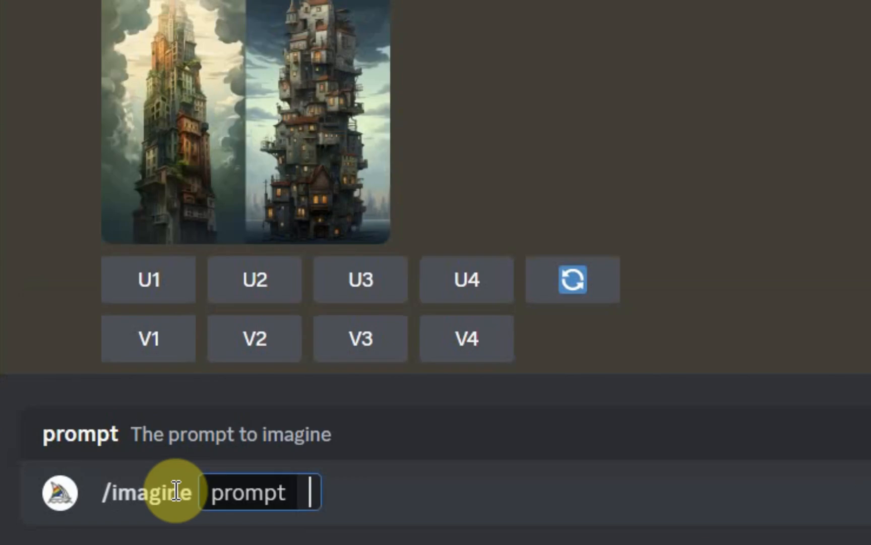
{"action": "type", "text": "tall building ::5 blocks ::1 --ar 9:16"}
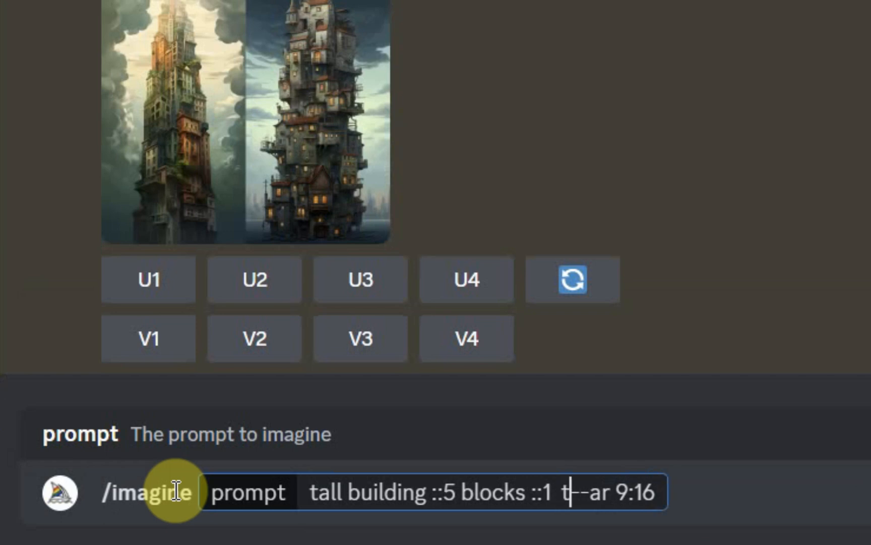
{"action": "type", "text": "trees ::"}
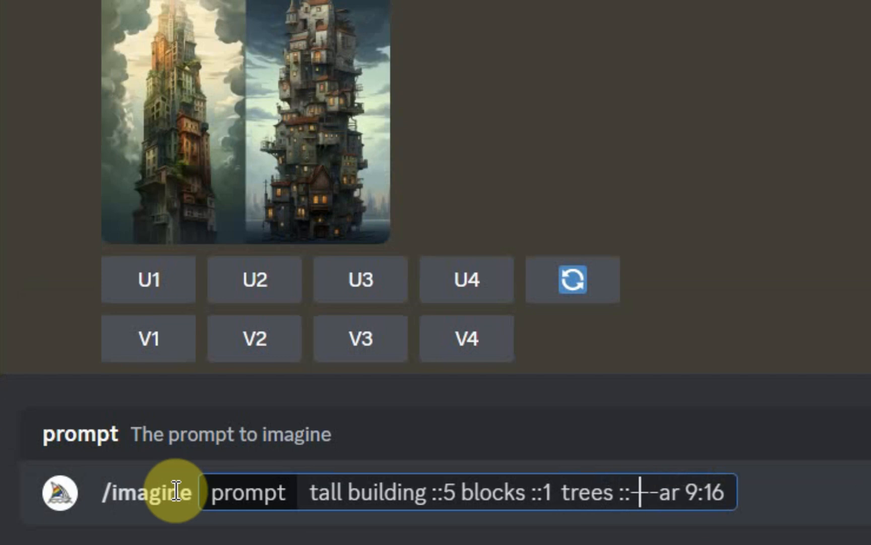
{"action": "type", "text": "-1-"}
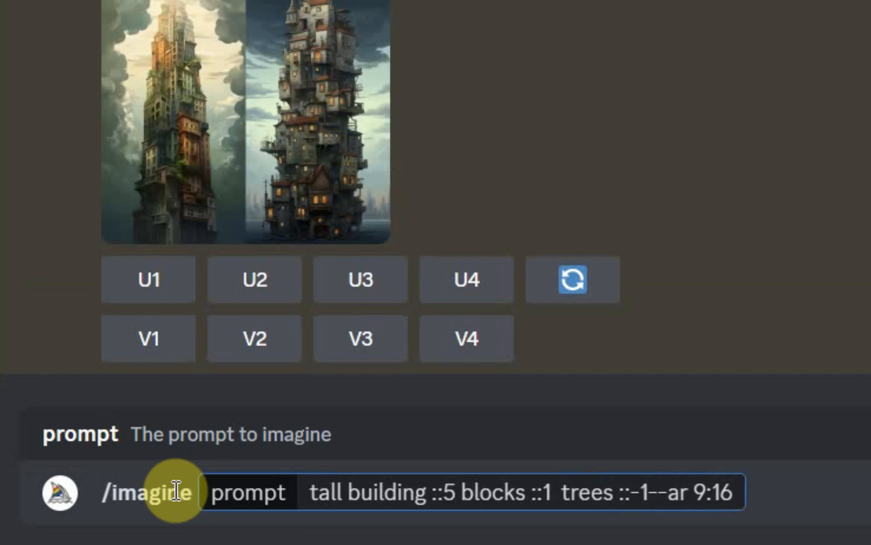
{"action": "type", "text": "clou"}
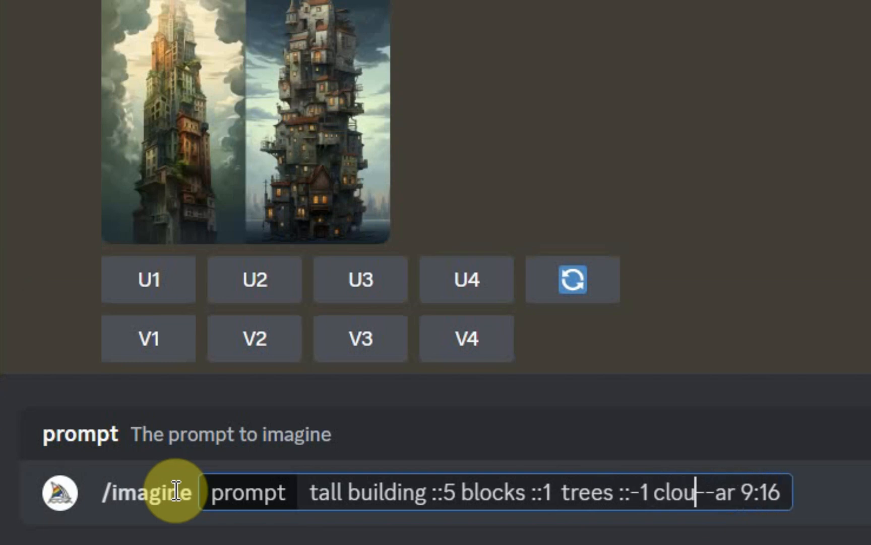
{"action": "type", "text": "ds ::"}
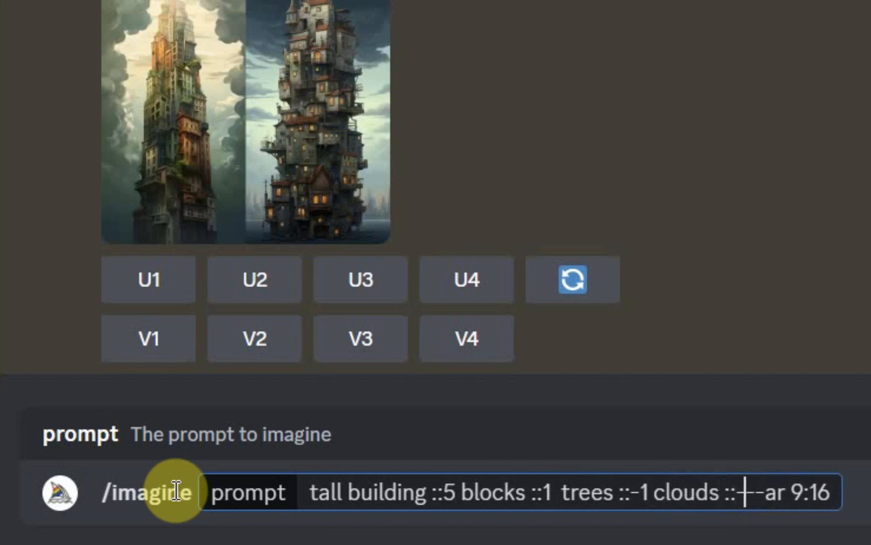
{"action": "type", "text": "3"}
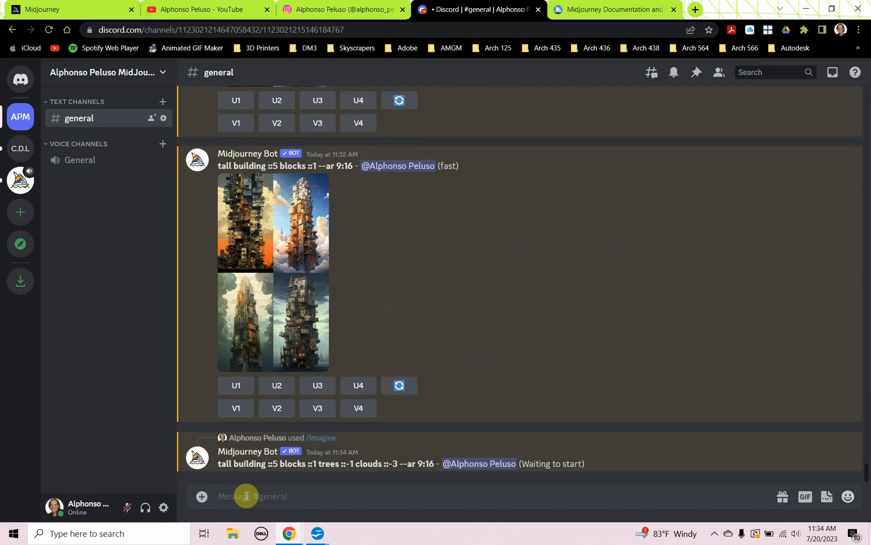
View the treeless, cloudless grid full-size, then switch to the Midjourney homepage tab.
{"action": "scroll", "scroll_direction": "down", "scroll_amount": 3}
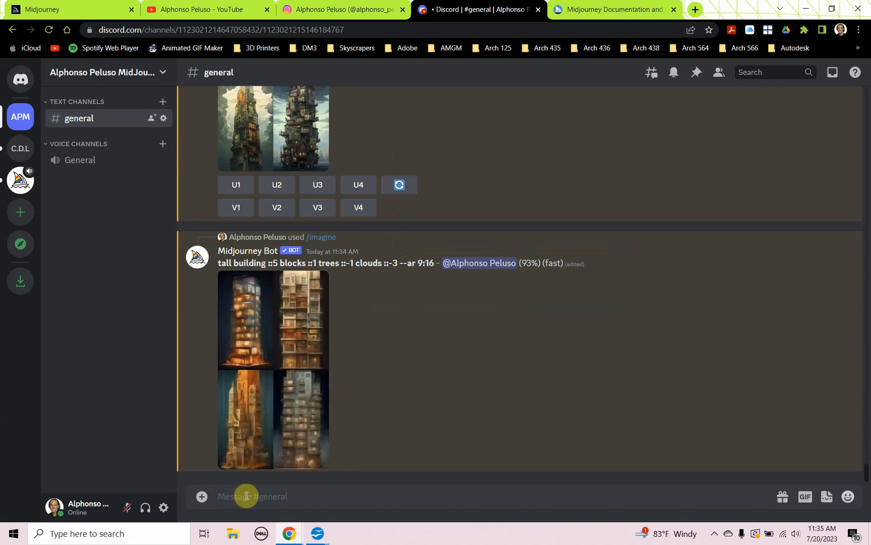
{"action": "left_click", "coordinate": [272, 369]}
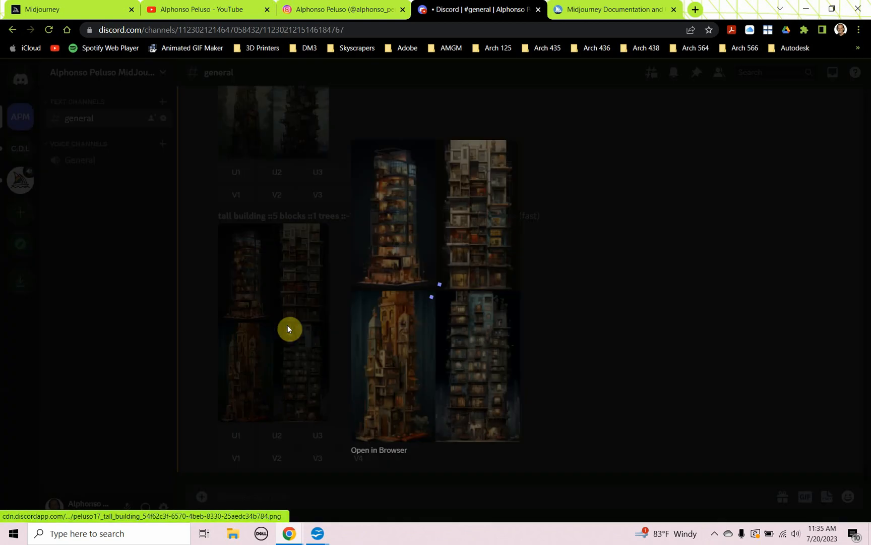
{"action": "left_click", "coordinate": [379, 450]}
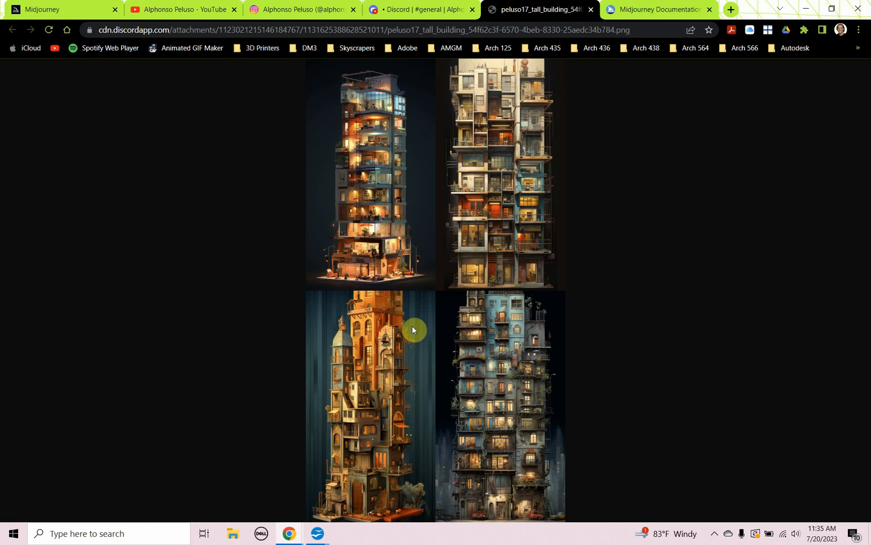
{"action": "mouse_move", "coordinate": [344, 331]}
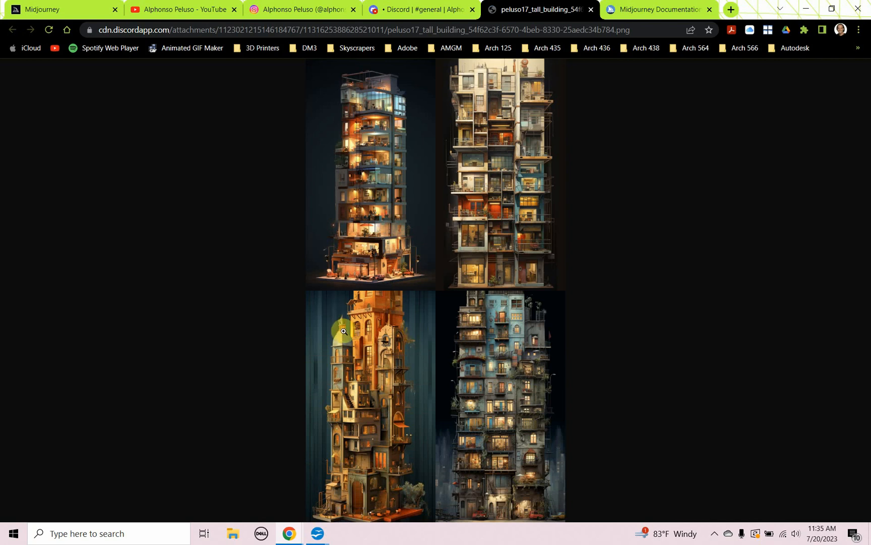
{"action": "mouse_move", "coordinate": [347, 186]}
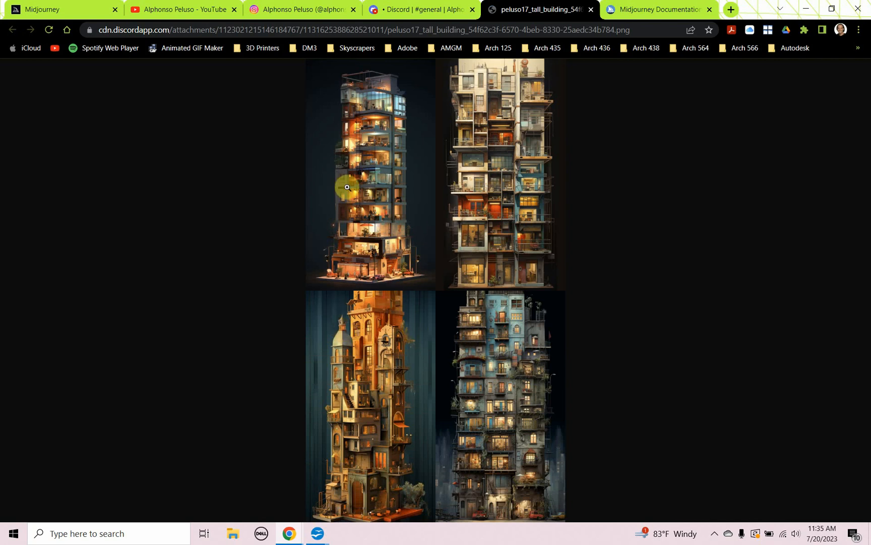
{"action": "mouse_move", "coordinate": [361, 234]}
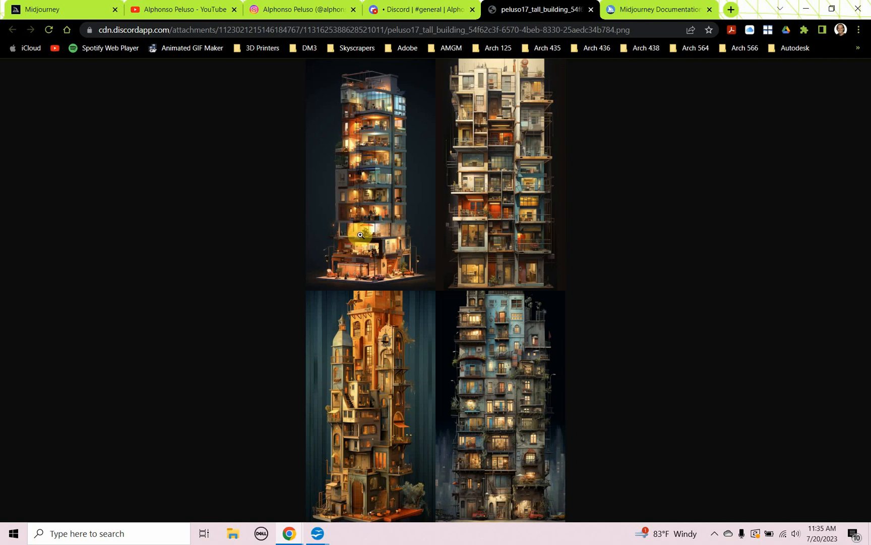
{"action": "mouse_move", "coordinate": [387, 237]}
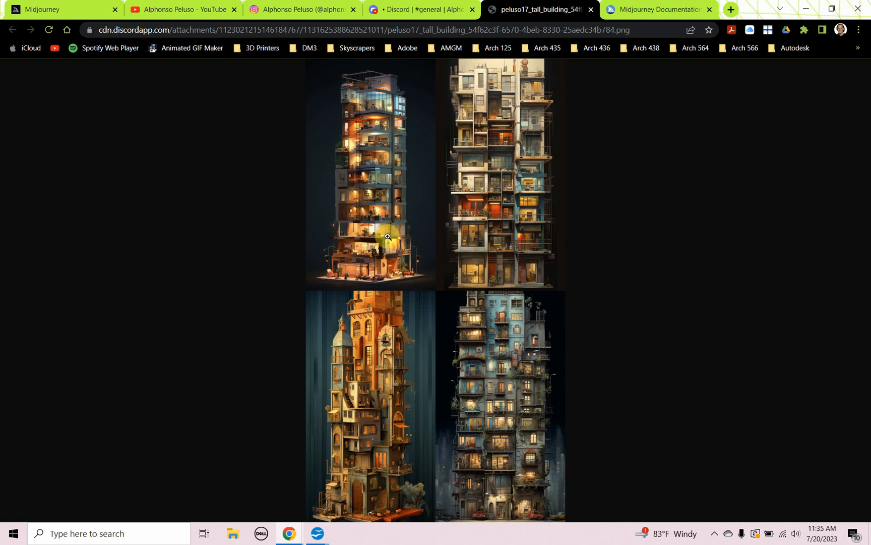
{"action": "mouse_move", "coordinate": [484, 322]}
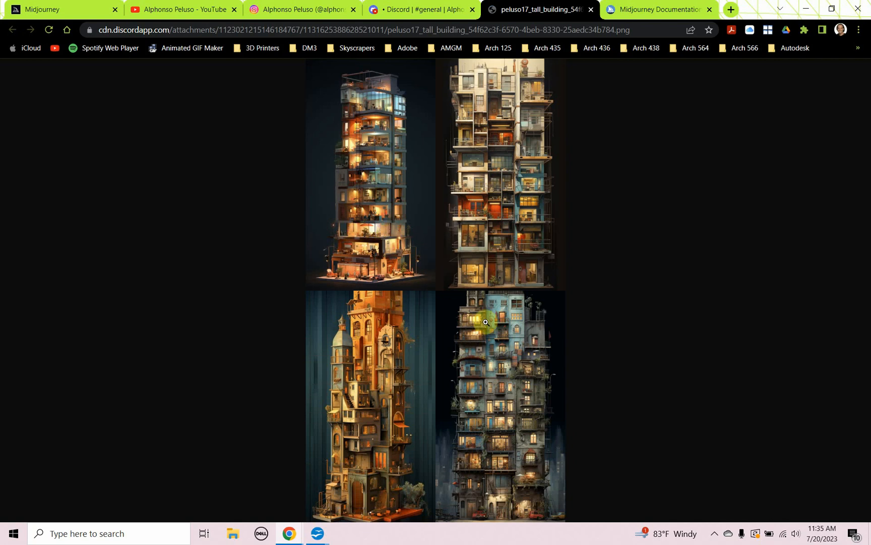
{"action": "mouse_move", "coordinate": [412, 297]}
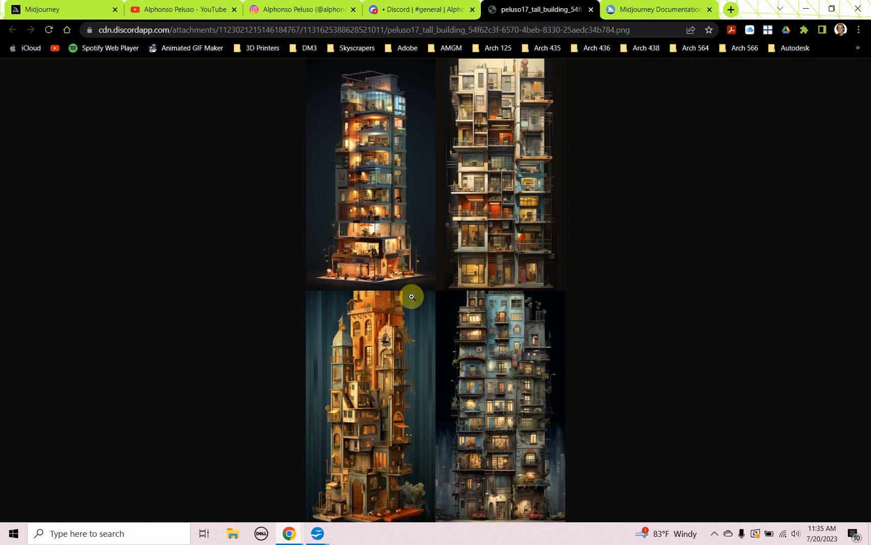
{"action": "mouse_move", "coordinate": [420, 328]}
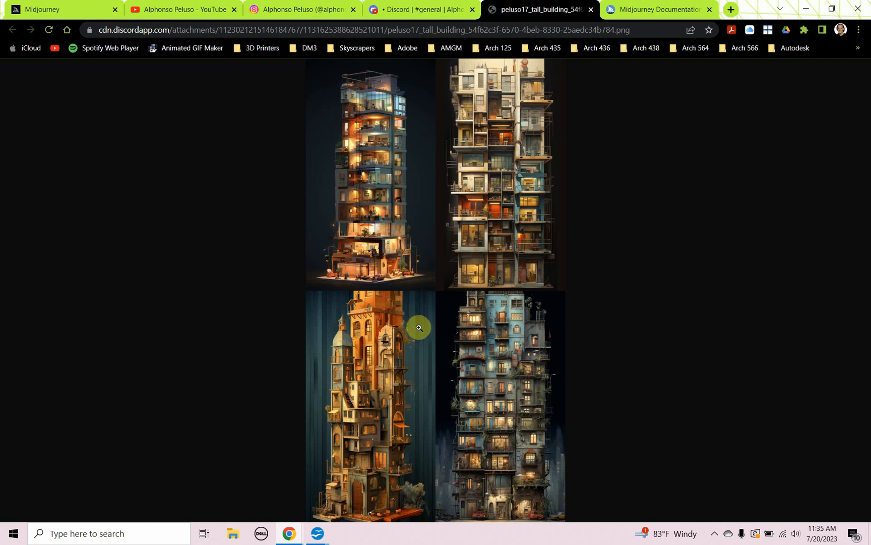
{"action": "mouse_move", "coordinate": [439, 314]}
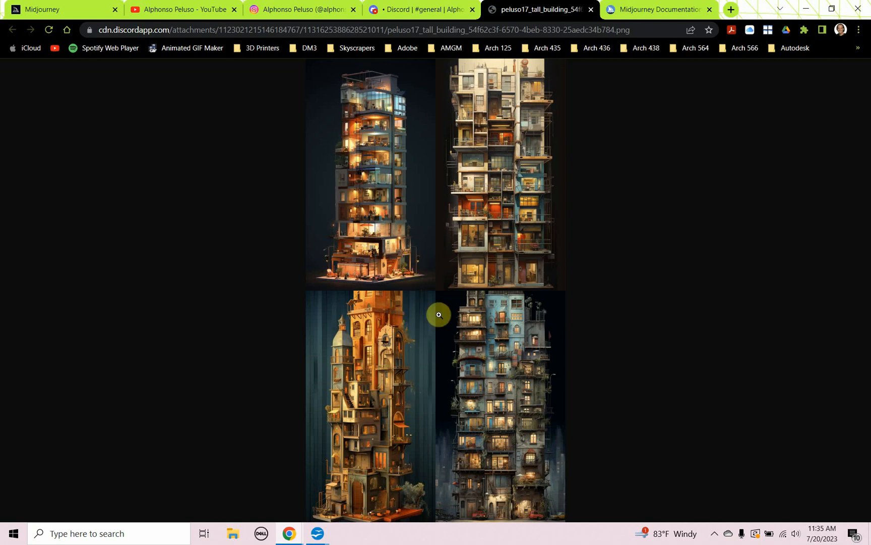
{"action": "mouse_move", "coordinate": [430, 423]}
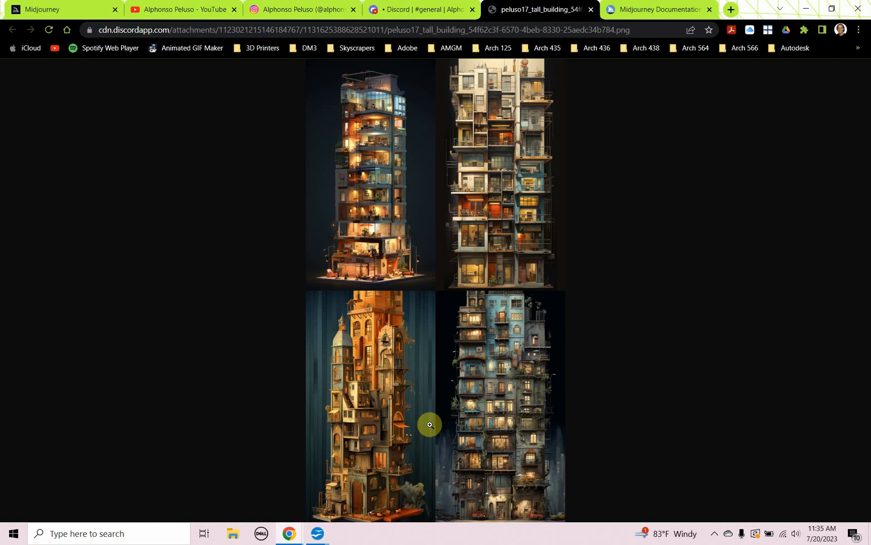
{"action": "mouse_move", "coordinate": [424, 392]}
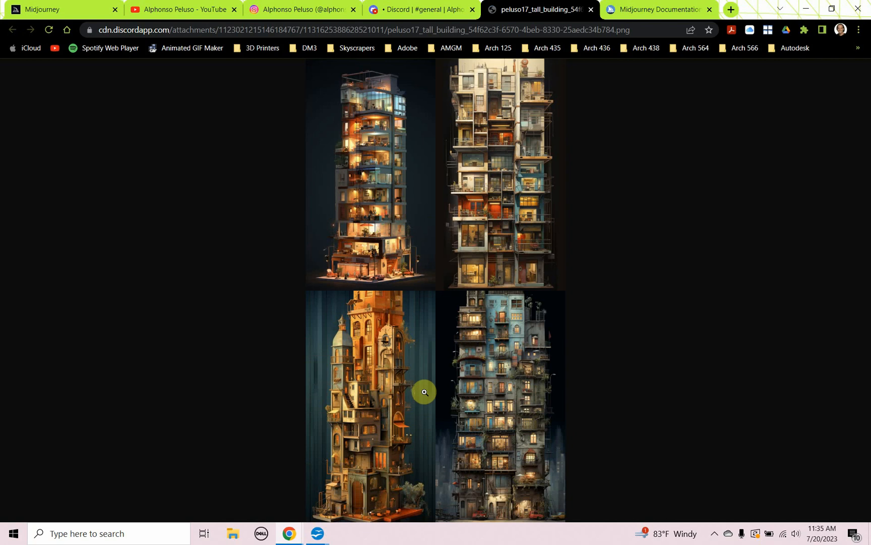
{"action": "mouse_move", "coordinate": [135, 85]}
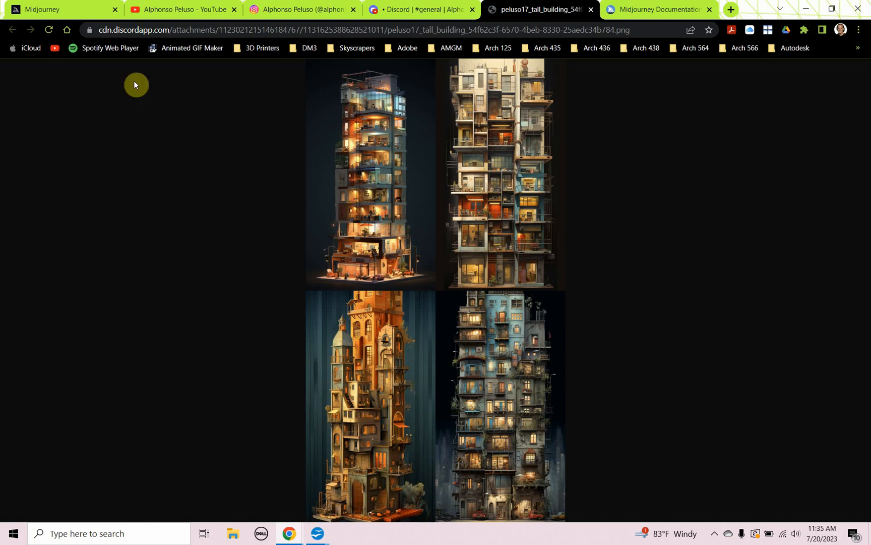
{"action": "left_click", "coordinate": [55, 9]}
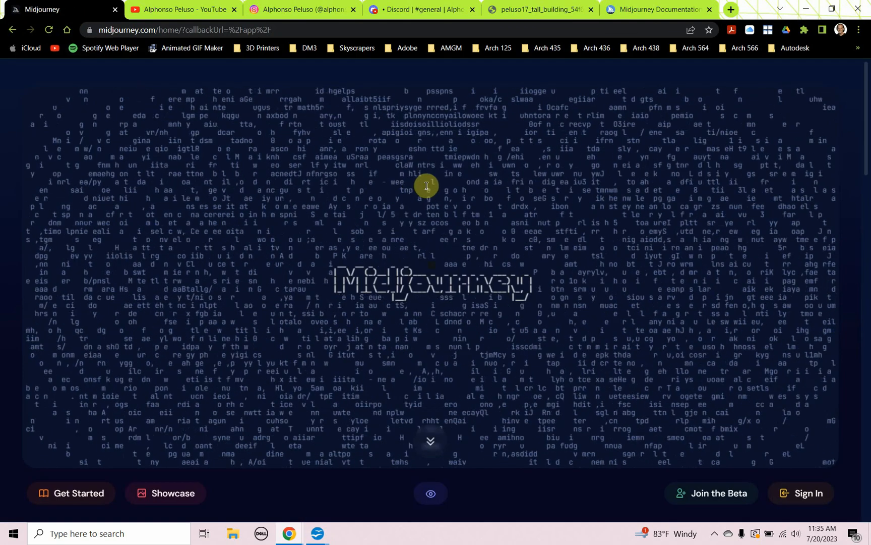